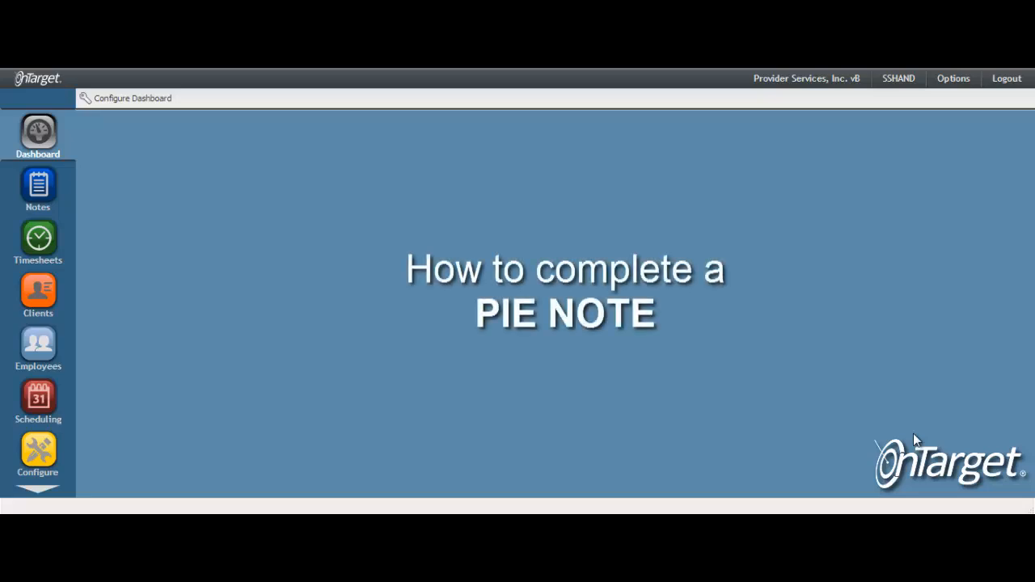
Step: Show the Search Clinical Notes list of 73 notes and scroll through its filter panel
{"action": "left_click", "coordinate": [38, 188]}
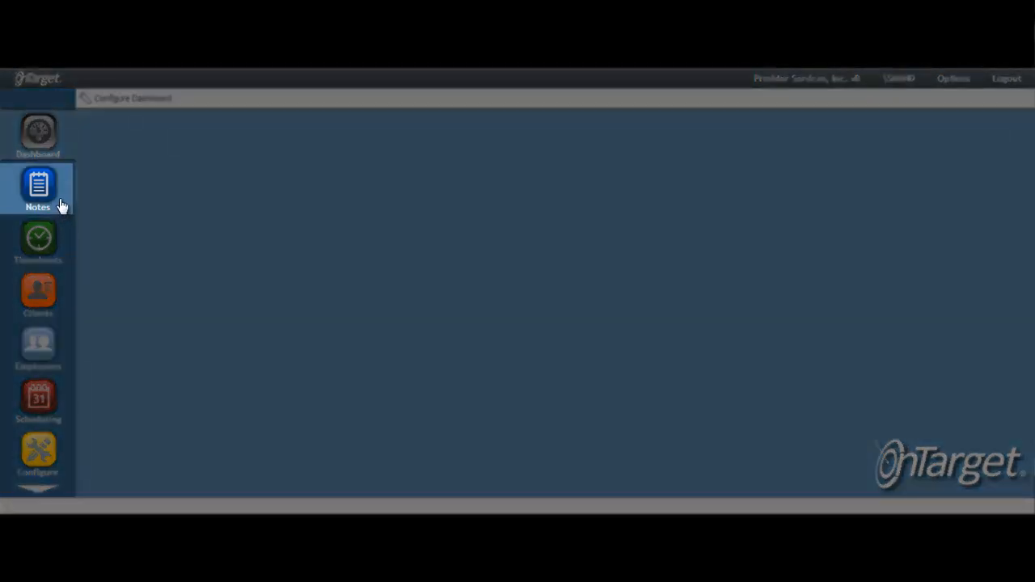
{"action": "left_click", "coordinate": [39, 186]}
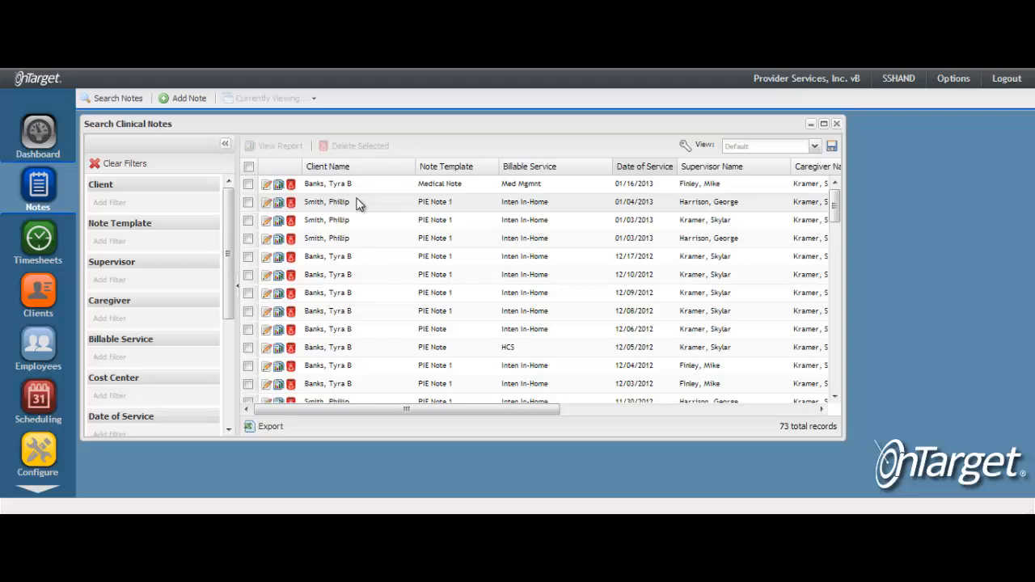
{"action": "mouse_move", "coordinate": [168, 263]}
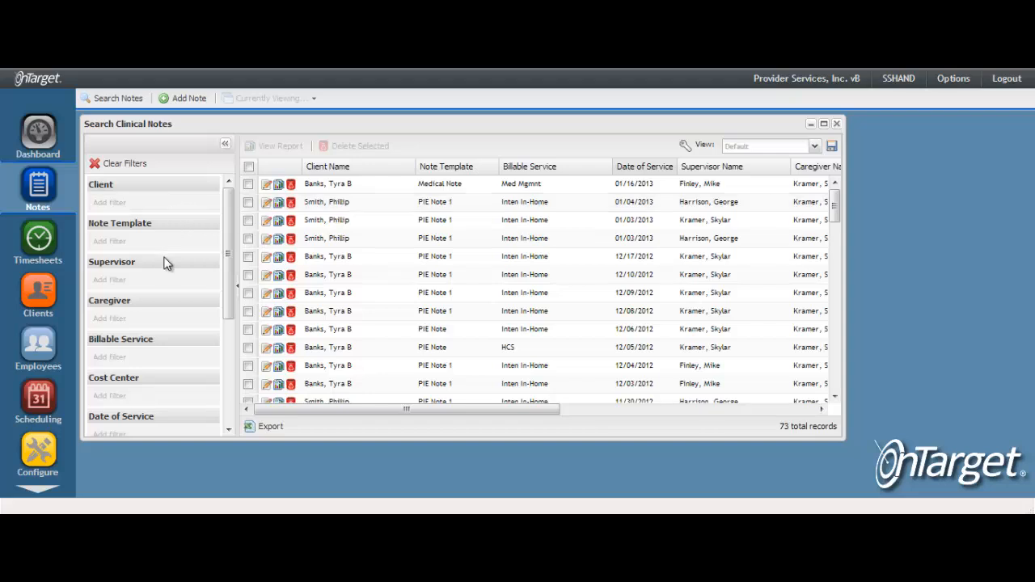
{"action": "scroll", "scroll_direction": "down", "scroll_amount": 3}
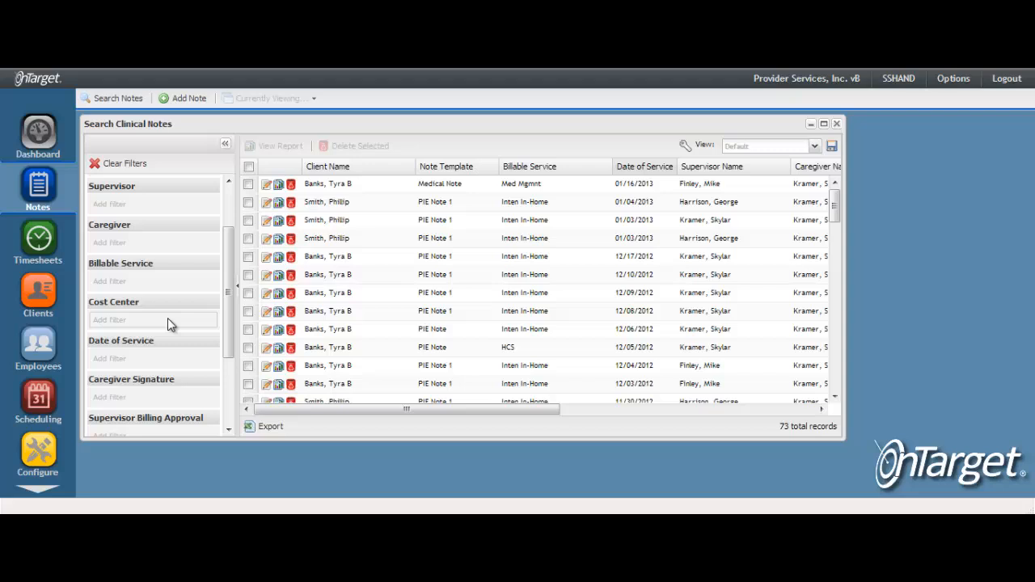
{"action": "scroll", "scroll_direction": "down", "scroll_amount": 3}
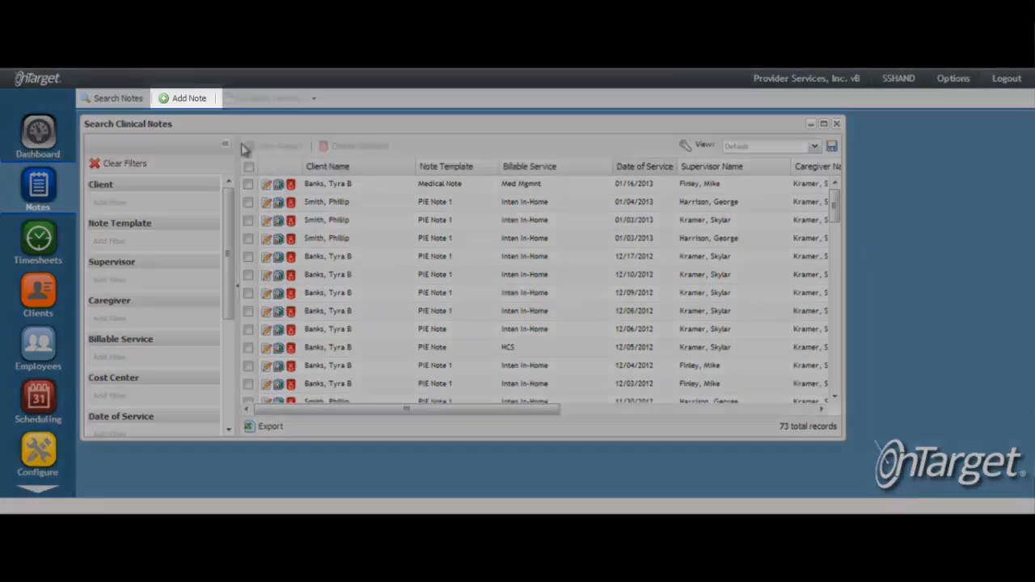
{"action": "left_click", "coordinate": [189, 99]}
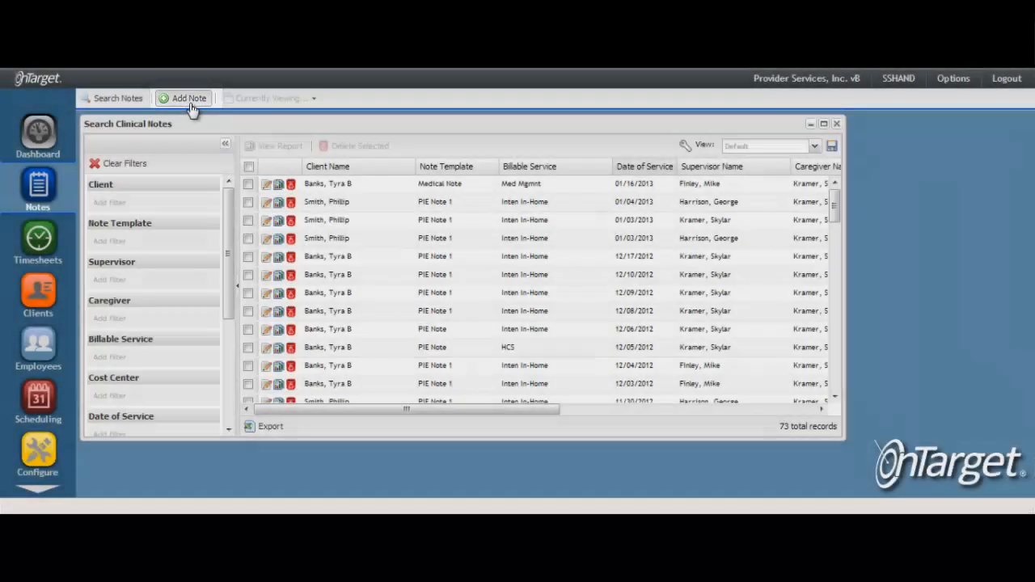
{"action": "left_click", "coordinate": [187, 98]}
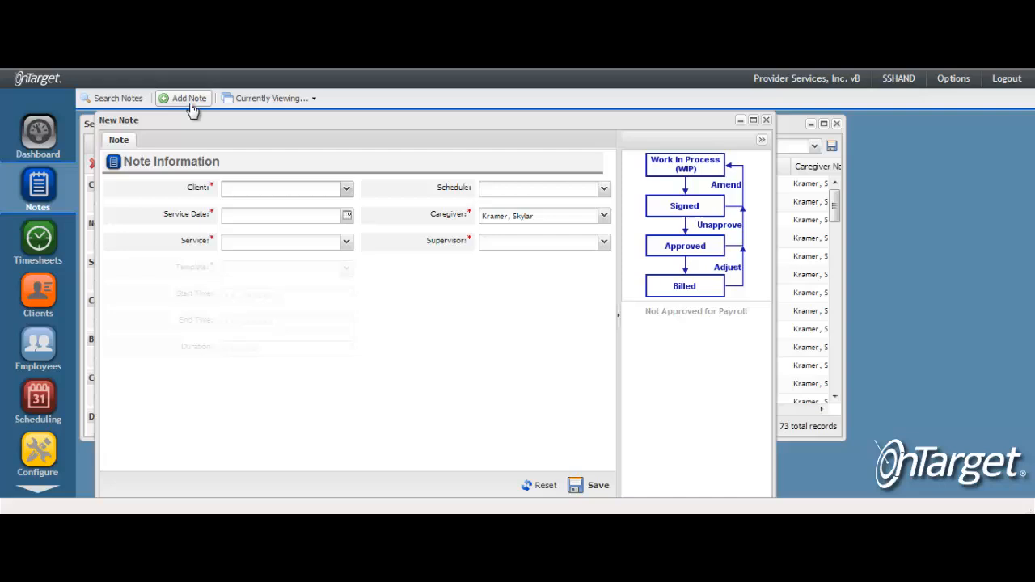
{"action": "mouse_move", "coordinate": [676, 145]}
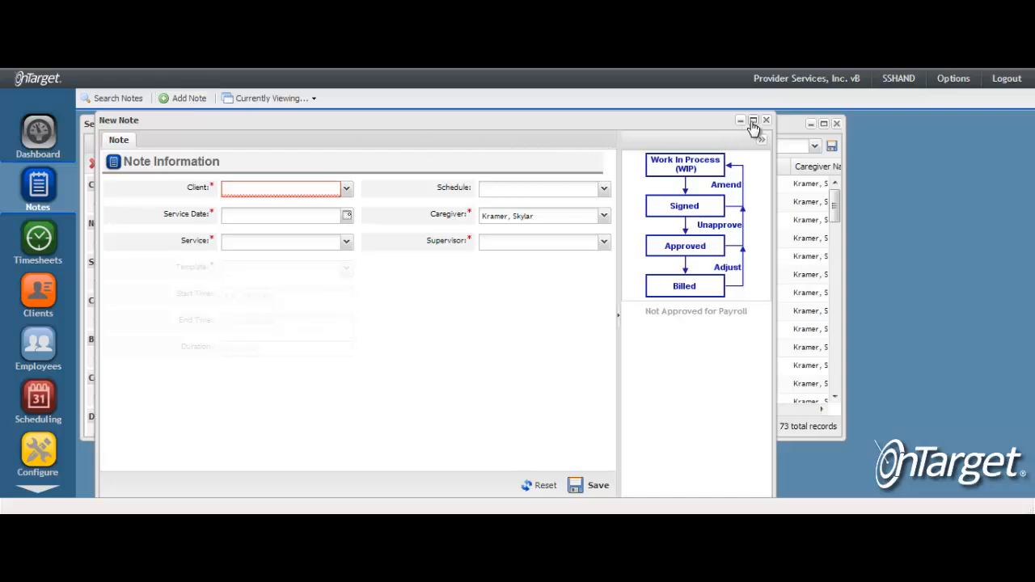
{"action": "left_click", "coordinate": [752, 119]}
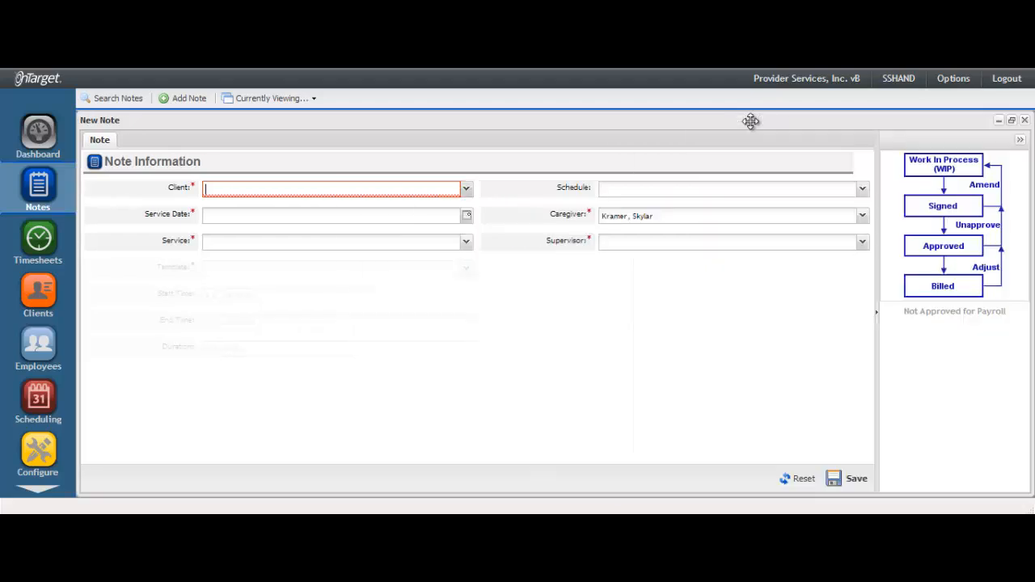
{"action": "mouse_move", "coordinate": [592, 184]}
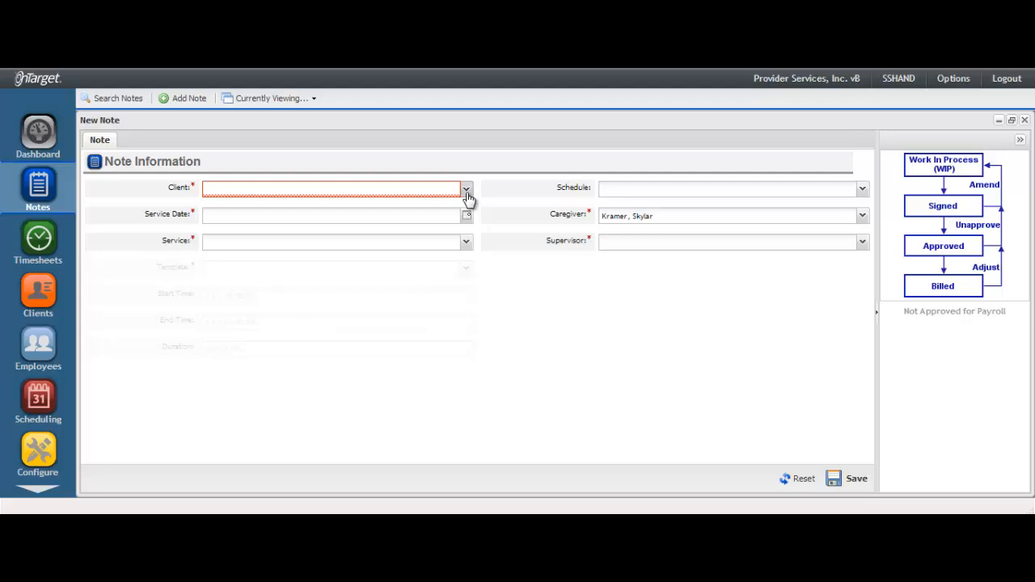
{"action": "left_click", "coordinate": [466, 188]}
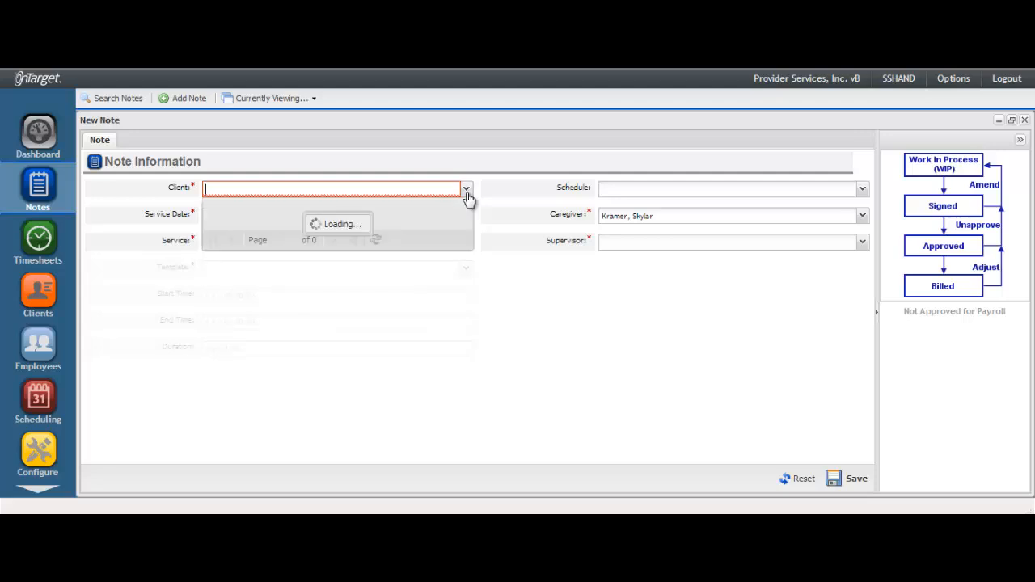
{"action": "left_click", "coordinate": [466, 188]}
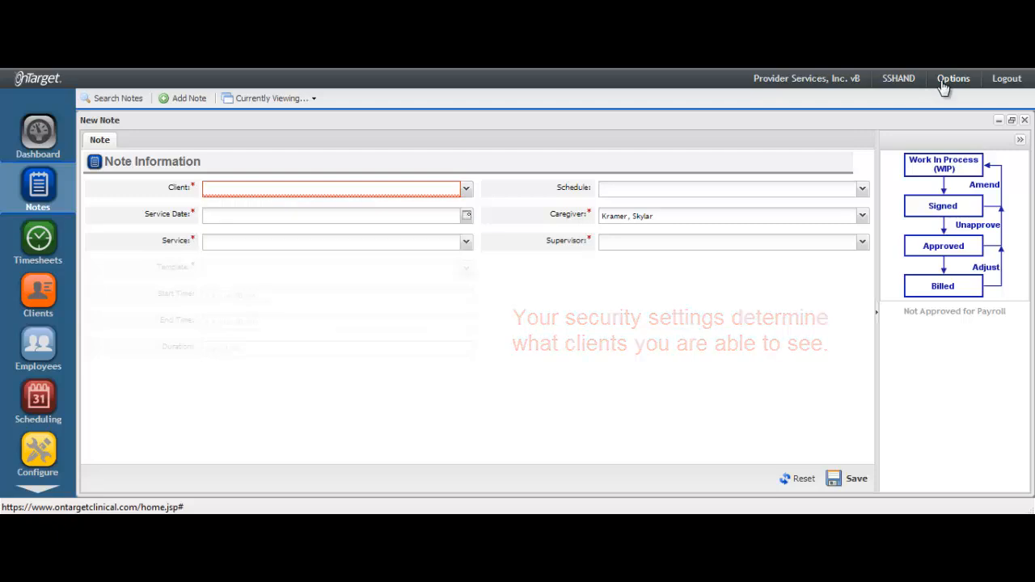
{"action": "left_click", "coordinate": [953, 78]}
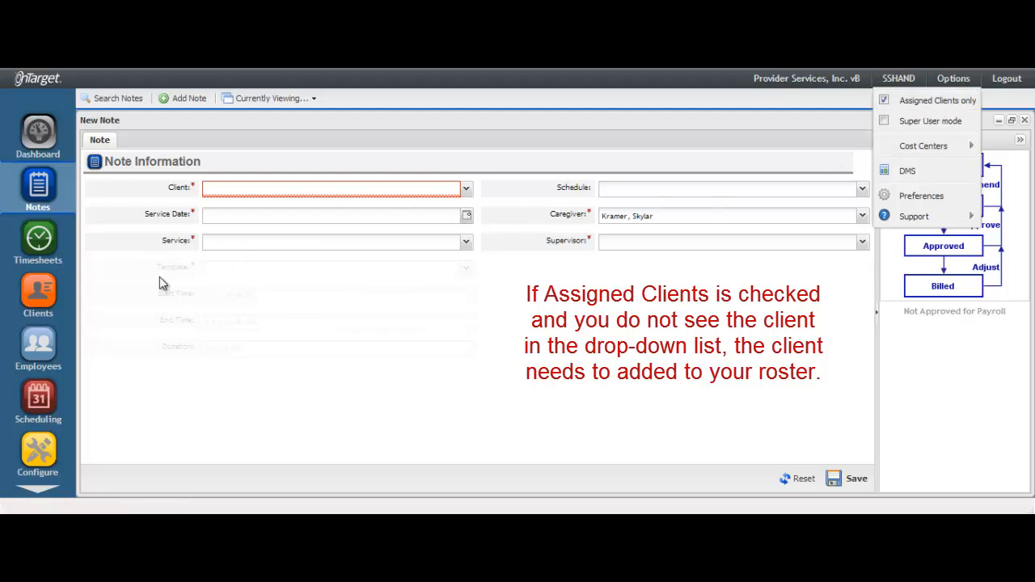
{"action": "mouse_move", "coordinate": [63, 362]}
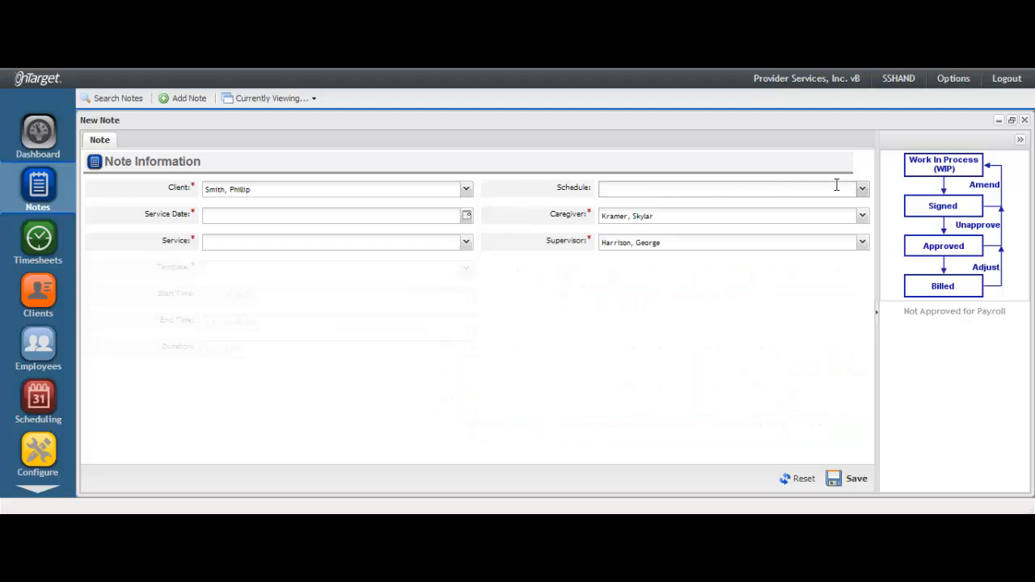
{"action": "left_click", "coordinate": [861, 188]}
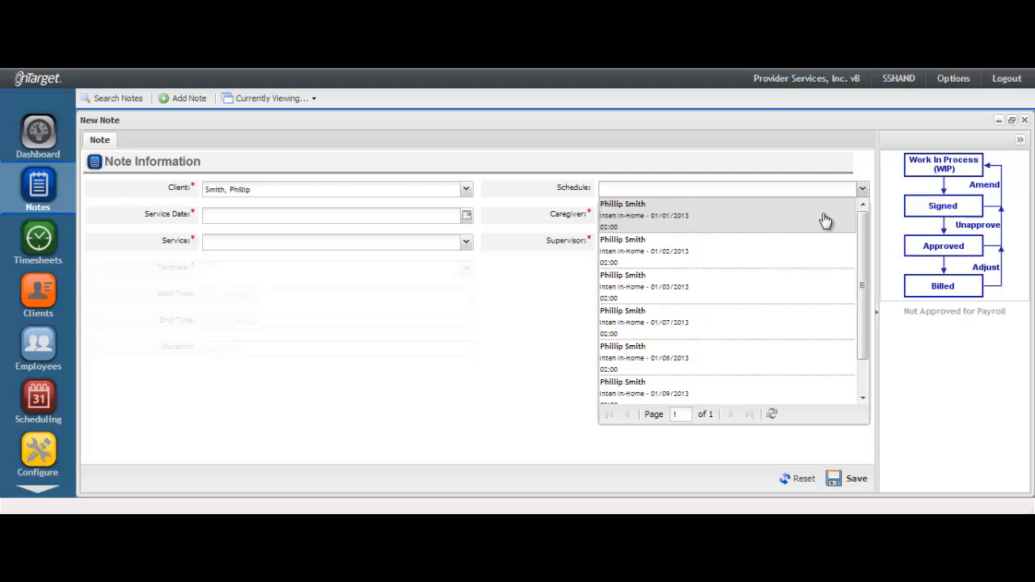
{"action": "mouse_move", "coordinate": [805, 269]}
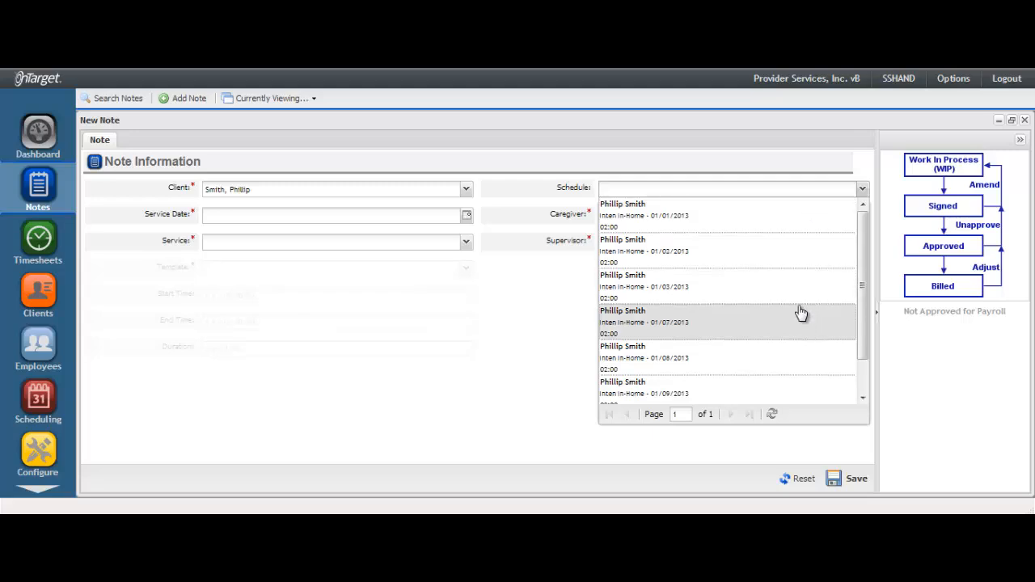
{"action": "mouse_move", "coordinate": [780, 262]}
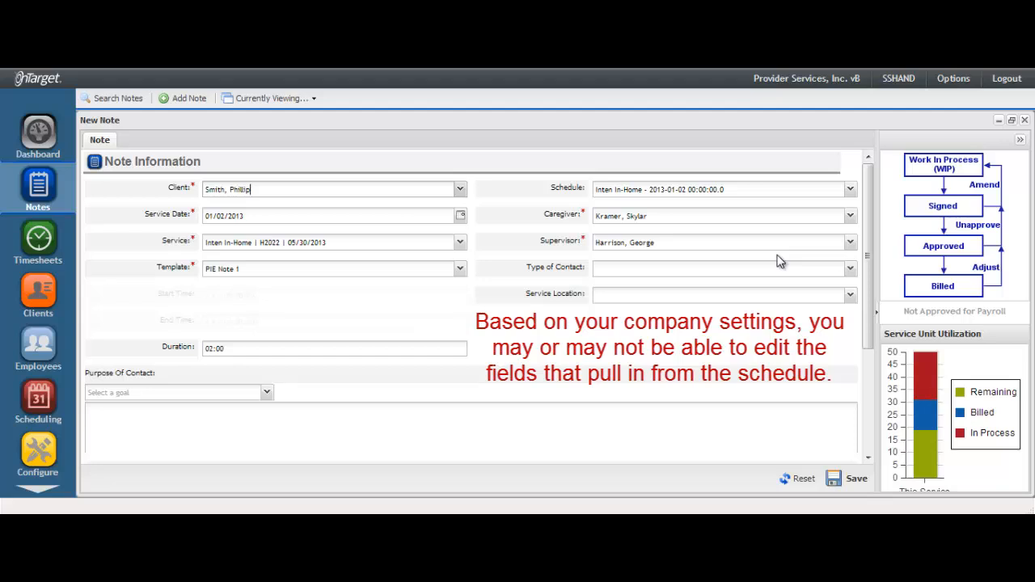
{"action": "mouse_move", "coordinate": [773, 252]}
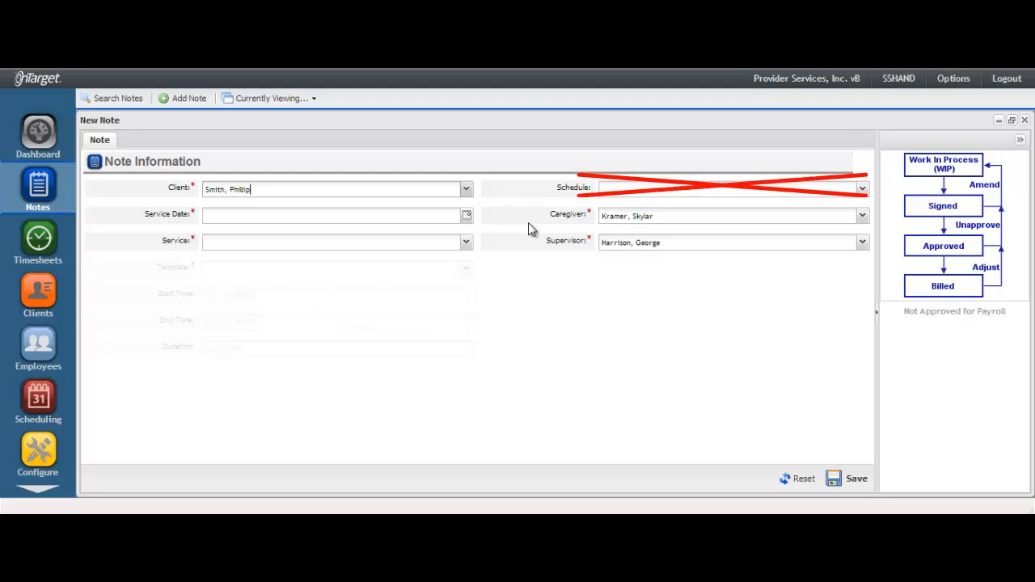
{"action": "mouse_move", "coordinate": [525, 230]}
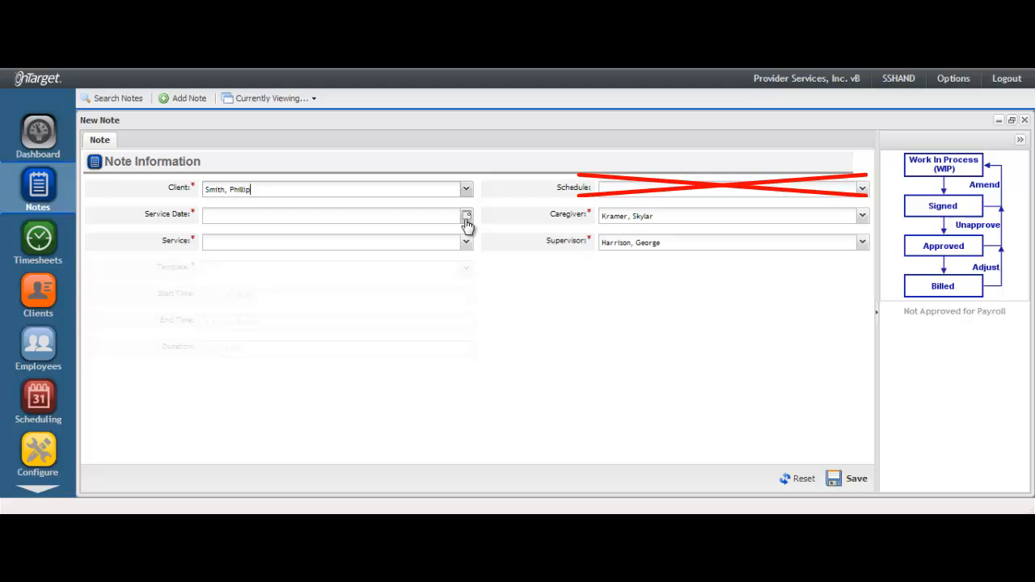
Step: Set the service date to January 17, 2013 from the calendar
{"action": "left_click", "coordinate": [466, 216]}
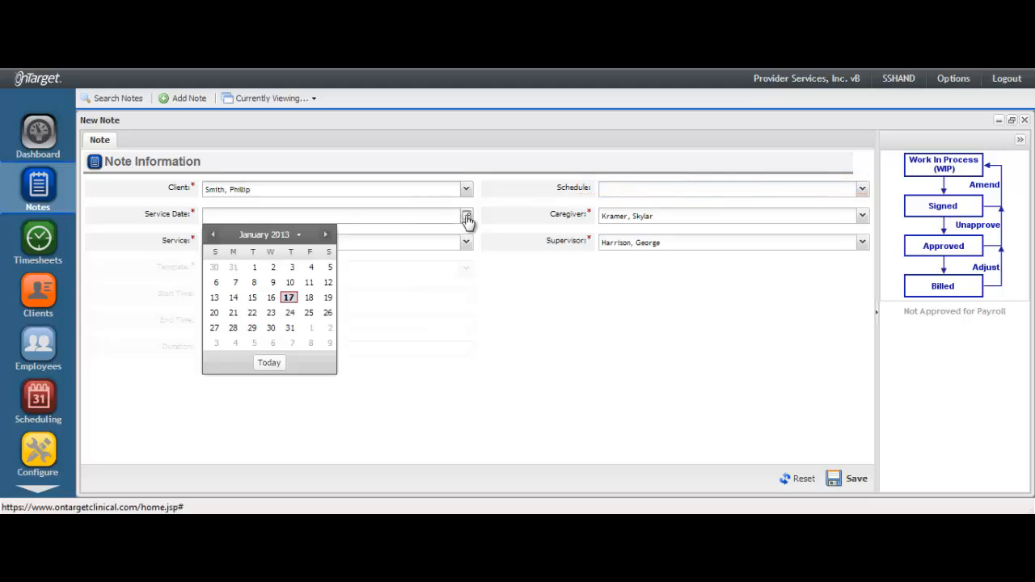
{"action": "left_click", "coordinate": [287, 298]}
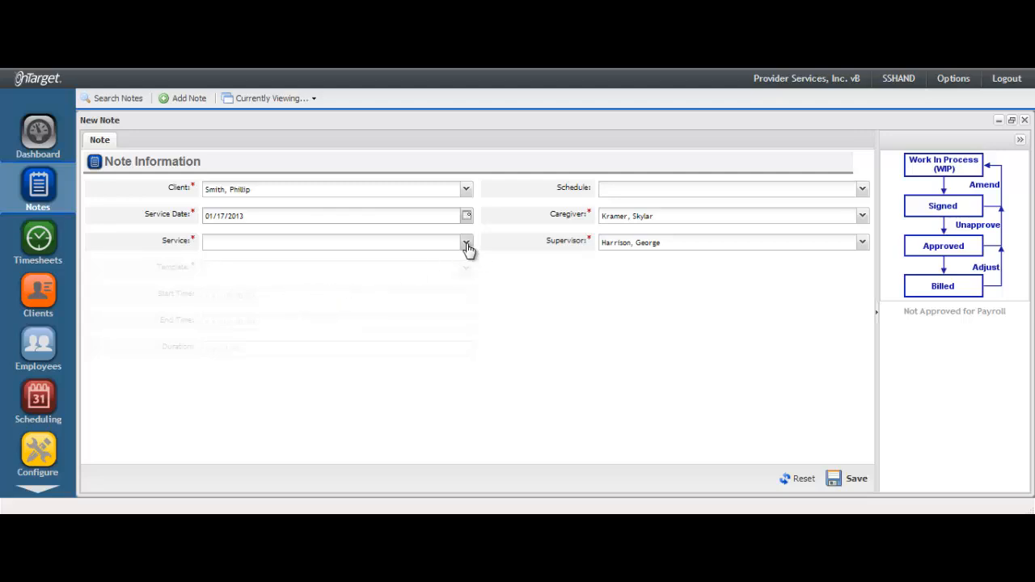
Step: Set the service to Intan In-Home (H2022), bringing in the PIE Note 1 template
{"action": "left_click", "coordinate": [466, 242]}
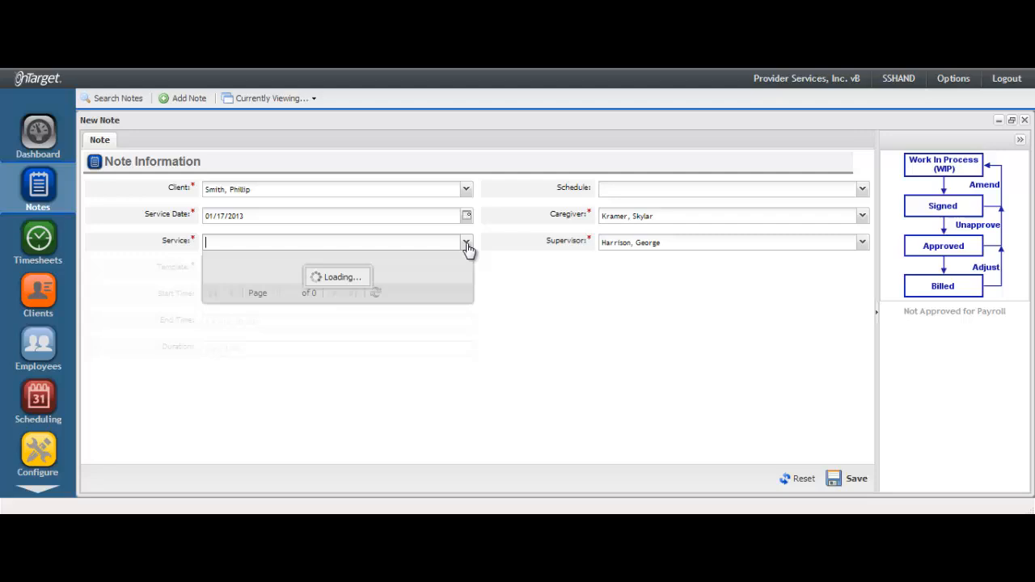
{"action": "left_click", "coordinate": [466, 242]}
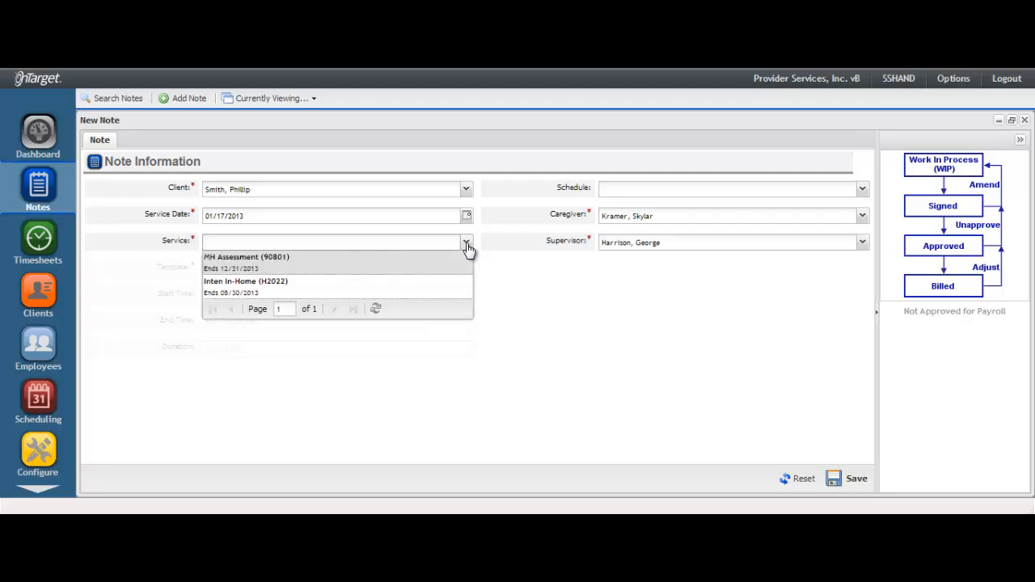
{"action": "mouse_move", "coordinate": [424, 281]}
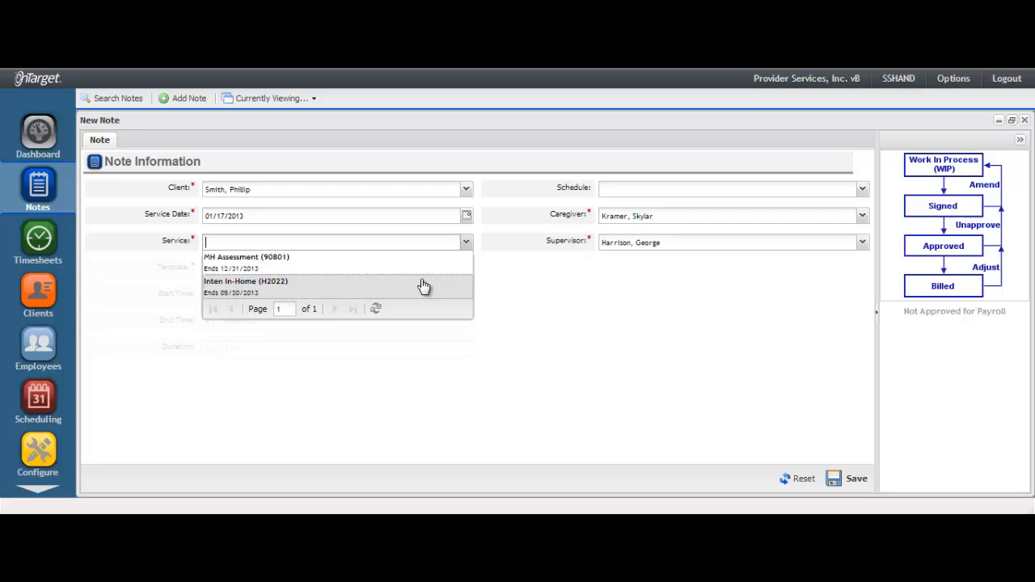
{"action": "mouse_move", "coordinate": [420, 293]}
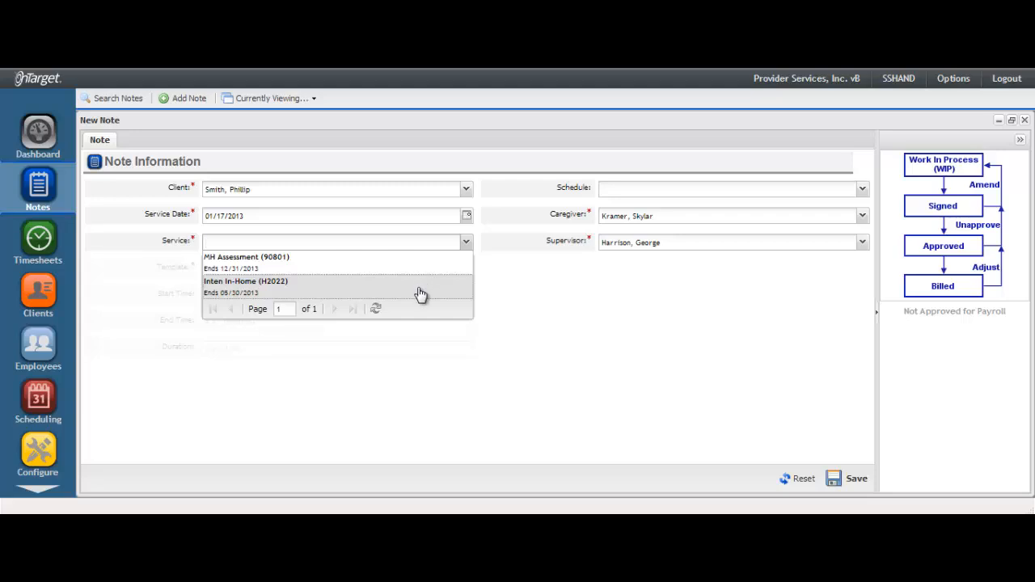
{"action": "left_click", "coordinate": [246, 282]}
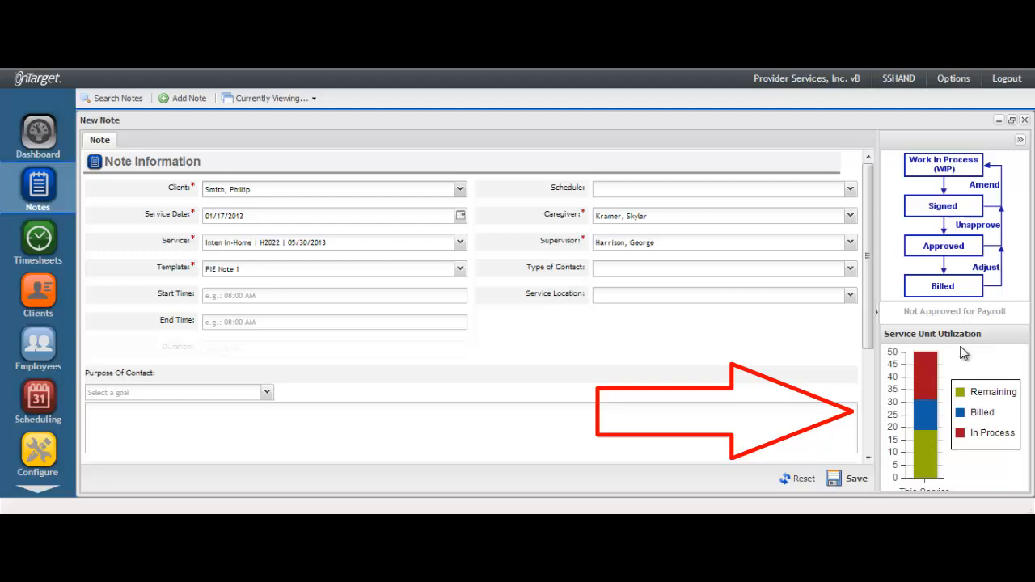
{"action": "mouse_move", "coordinate": [983, 364]}
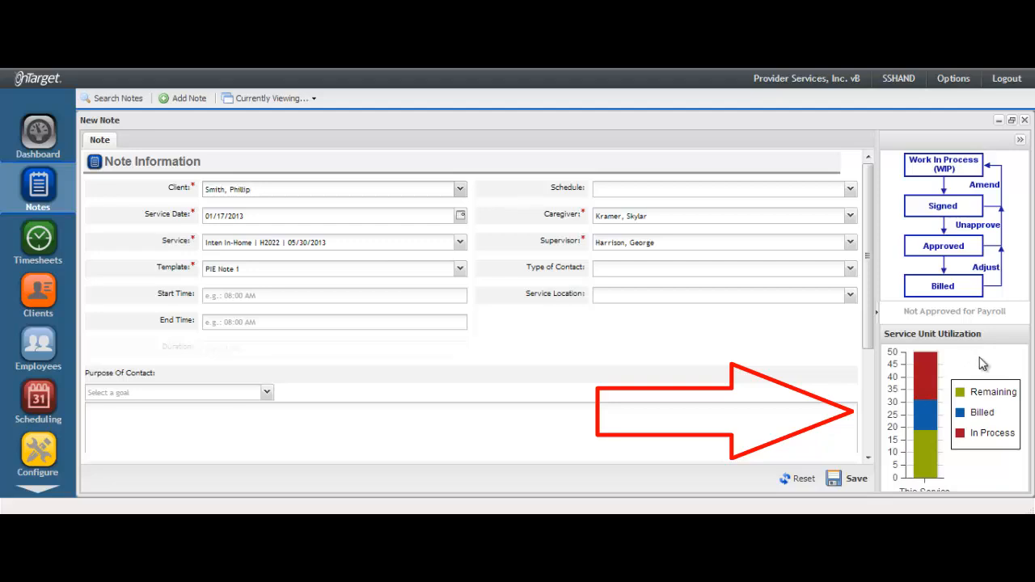
{"action": "mouse_move", "coordinate": [926, 375]}
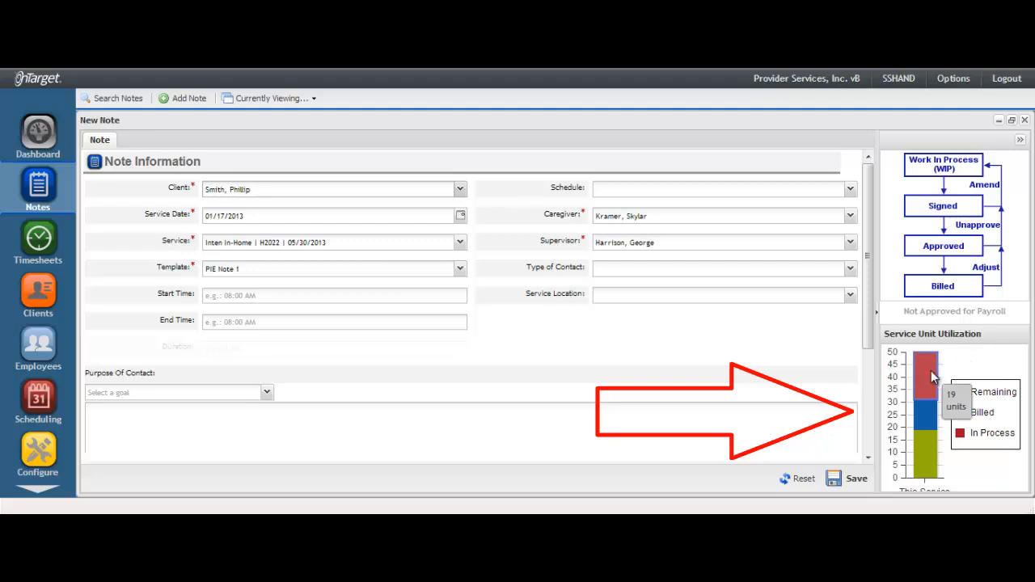
{"action": "left_click", "coordinate": [331, 188]}
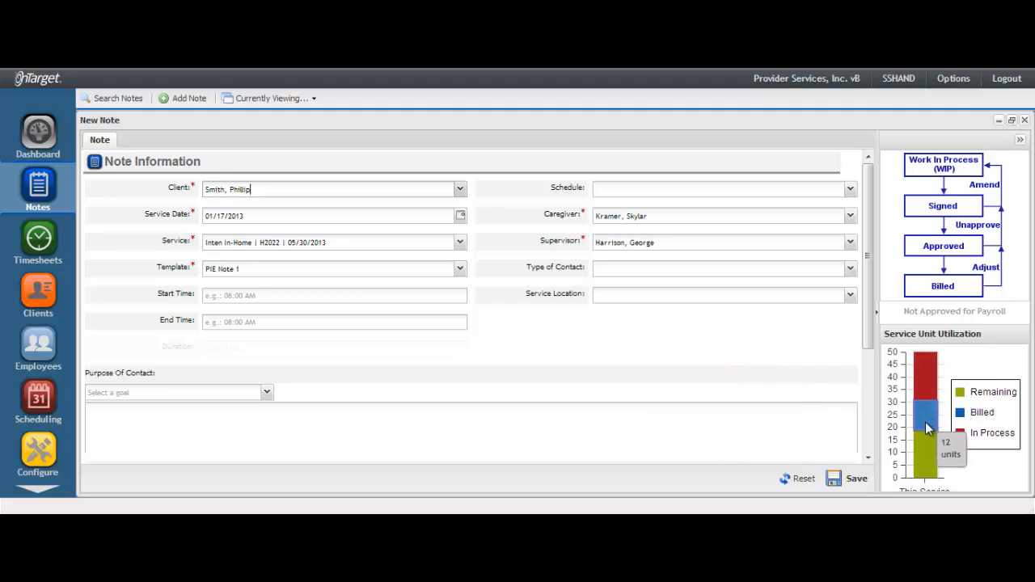
{"action": "mouse_move", "coordinate": [928, 456]}
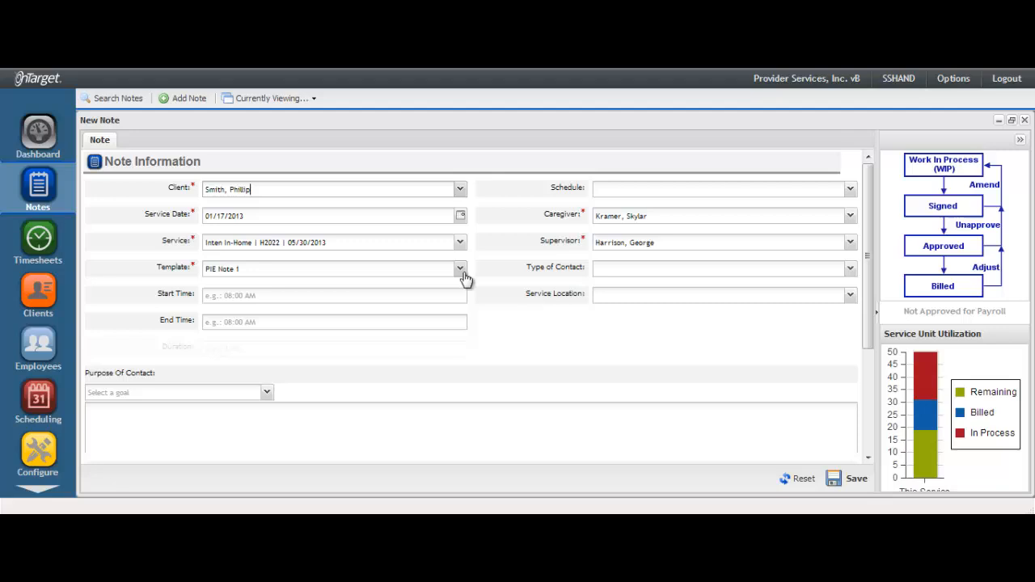
{"action": "mouse_move", "coordinate": [459, 283]}
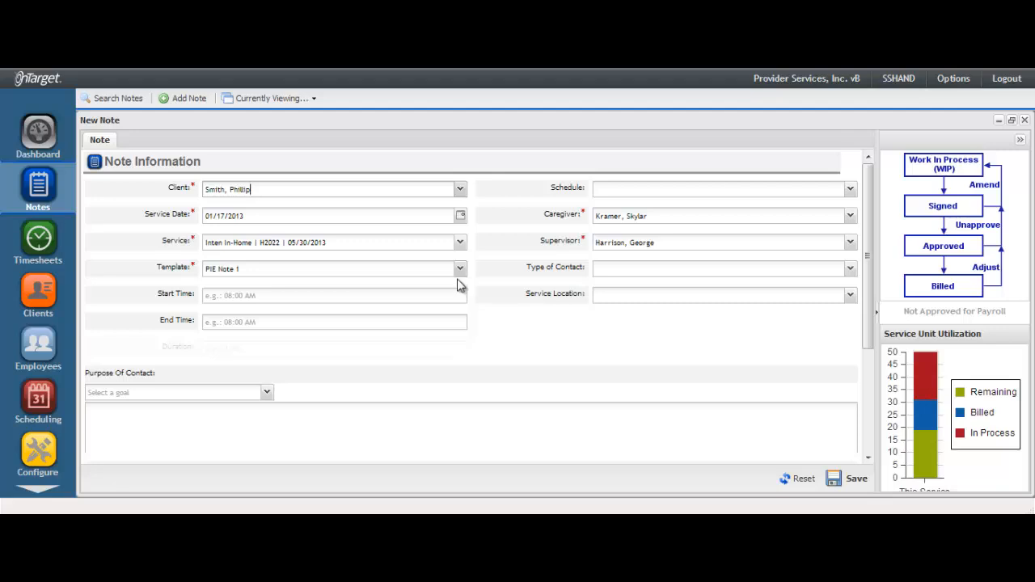
Step: Enter start time 0800 and end time 100 on the note
{"action": "left_click", "coordinate": [334, 294]}
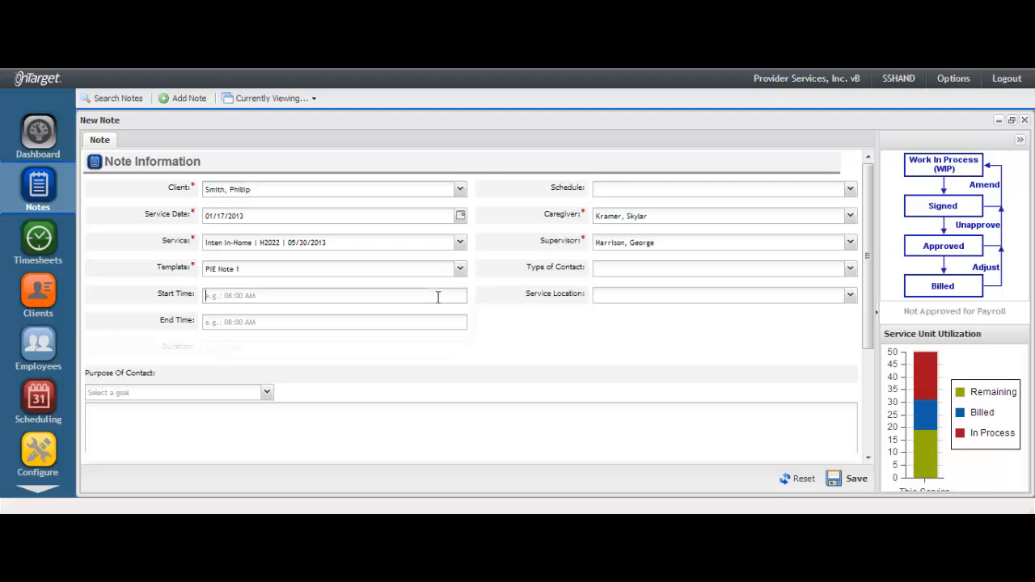
{"action": "type", "text": "0800"}
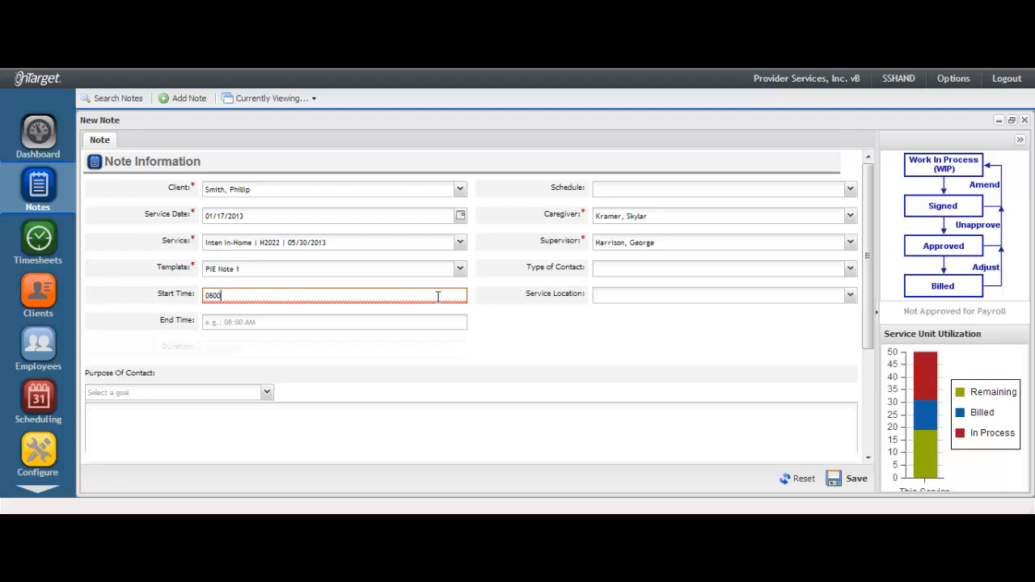
{"action": "type", "text": "100"}
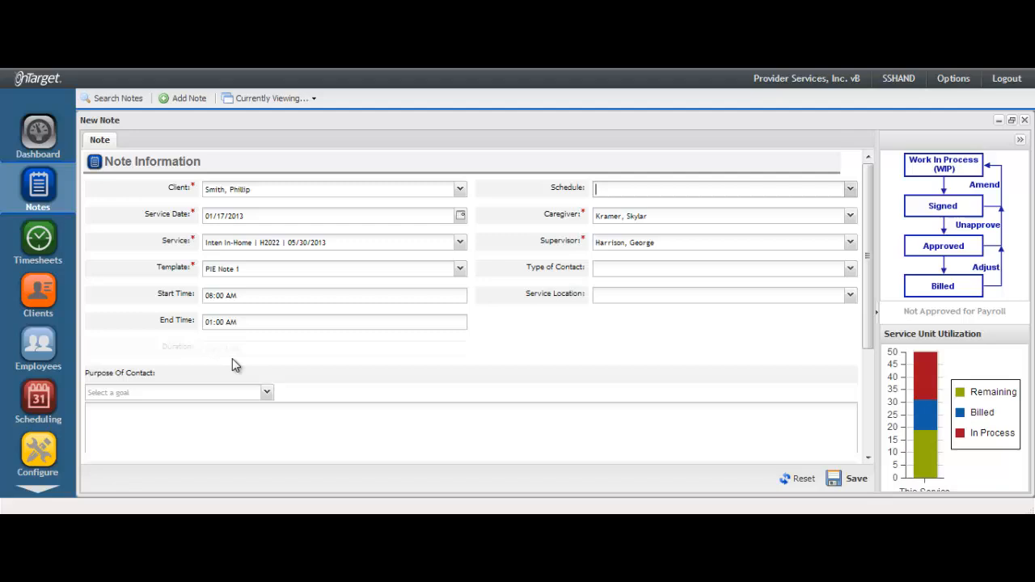
{"action": "mouse_move", "coordinate": [185, 359]}
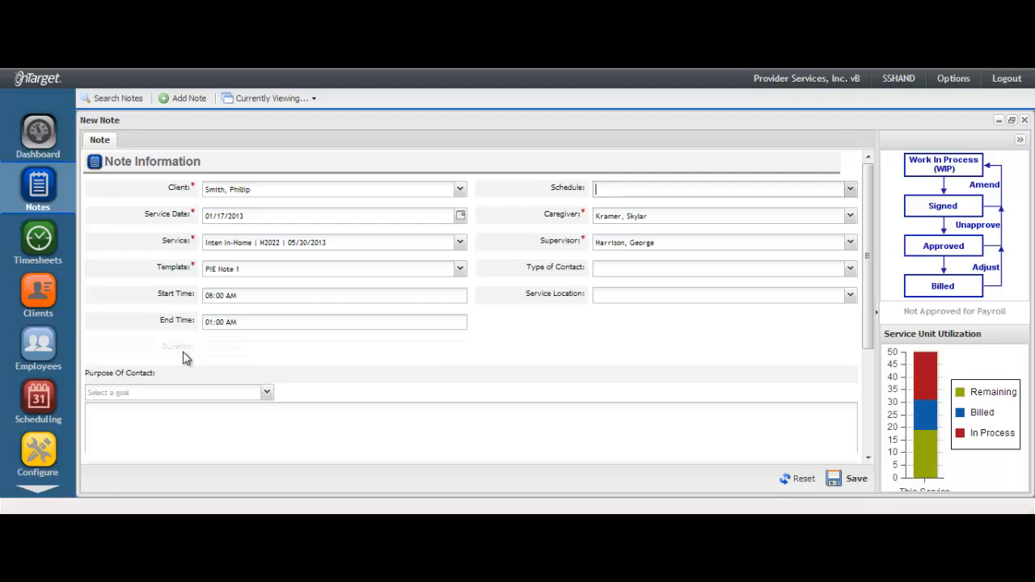
{"action": "mouse_move", "coordinate": [178, 314]}
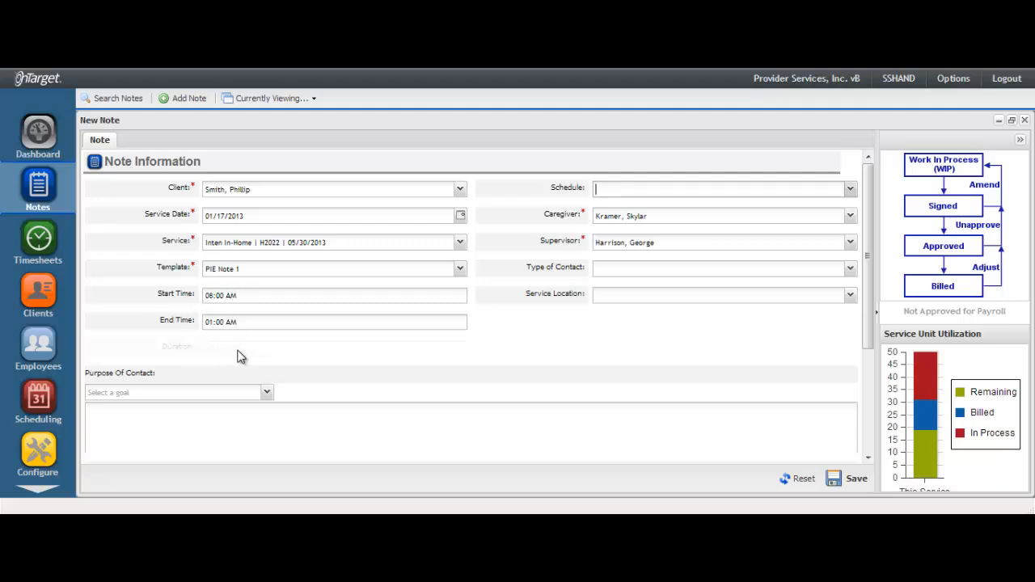
{"action": "mouse_move", "coordinate": [246, 357]}
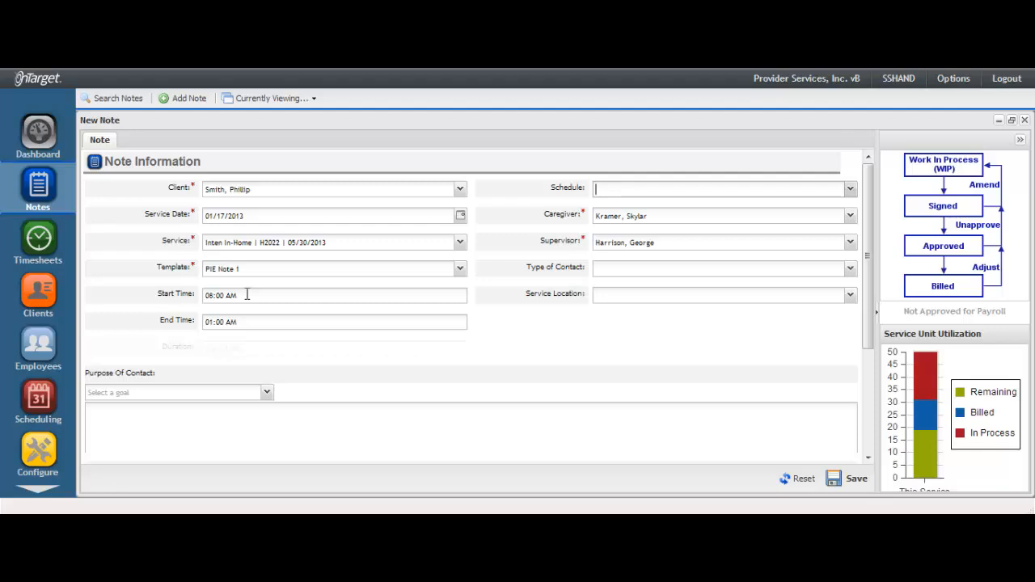
{"action": "mouse_move", "coordinate": [605, 234]}
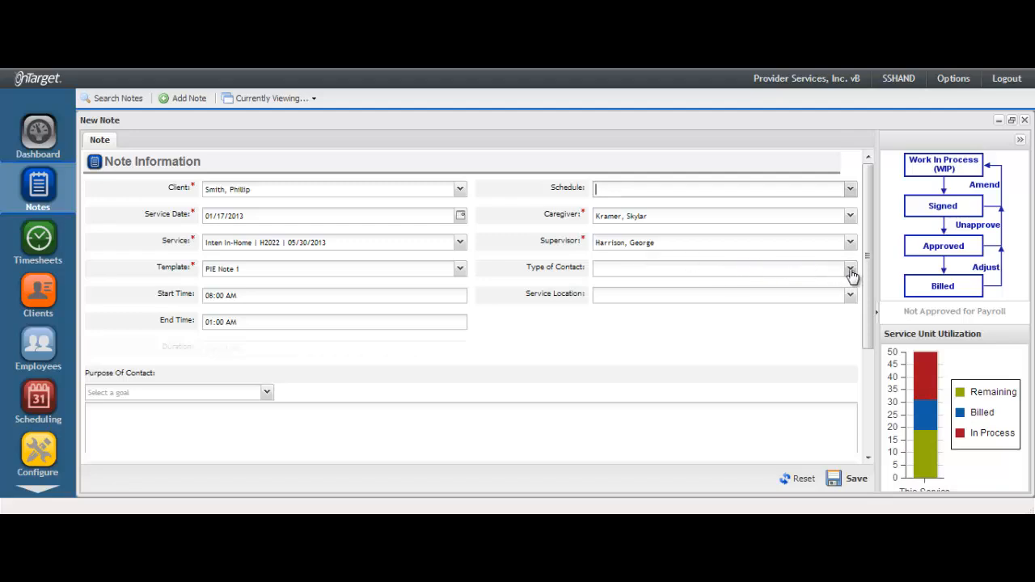
Step: Set type of contact to Face to Face and service location to In Community
{"action": "left_click", "coordinate": [851, 268]}
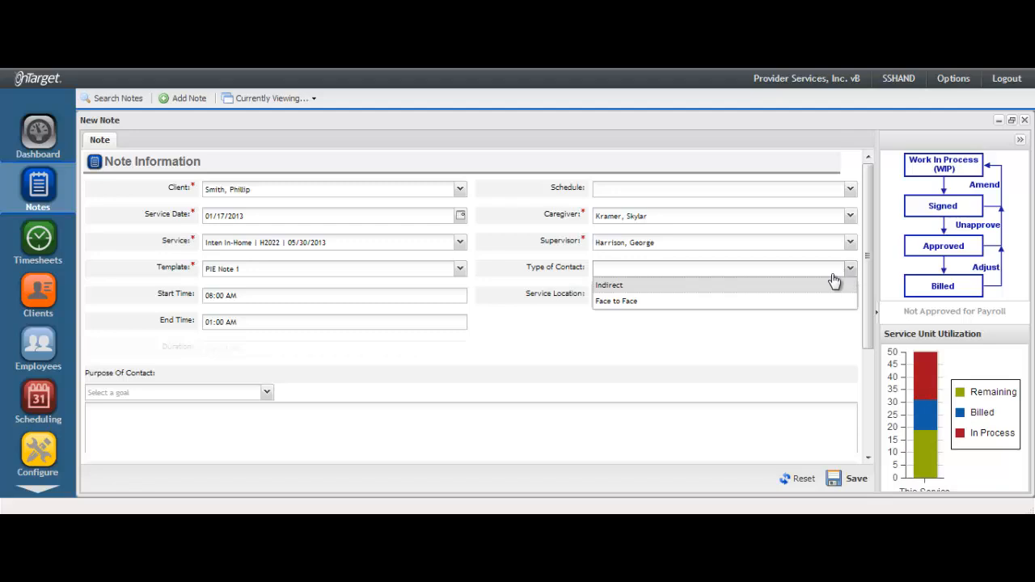
{"action": "mouse_move", "coordinate": [629, 294]}
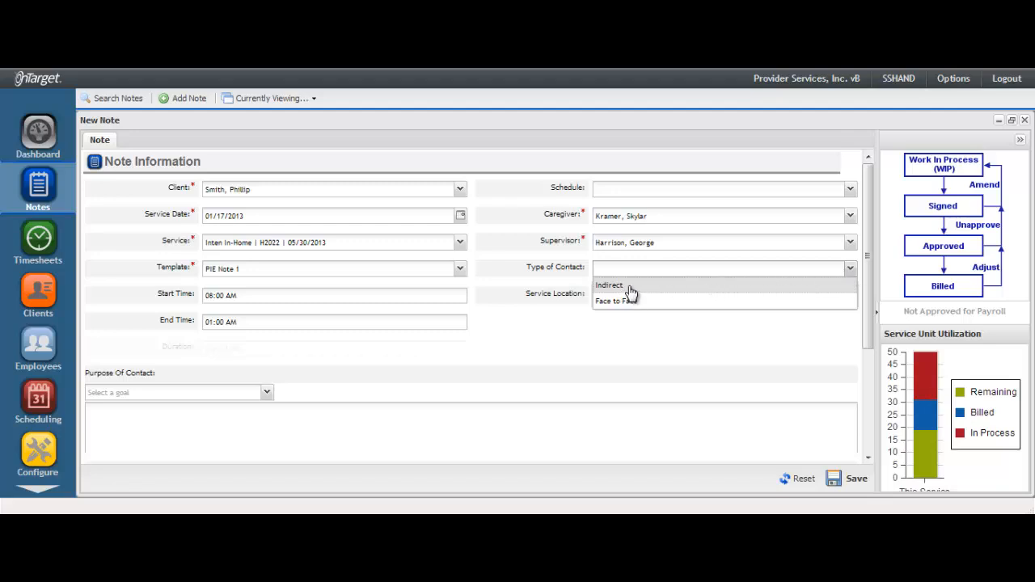
{"action": "left_click", "coordinate": [615, 301]}
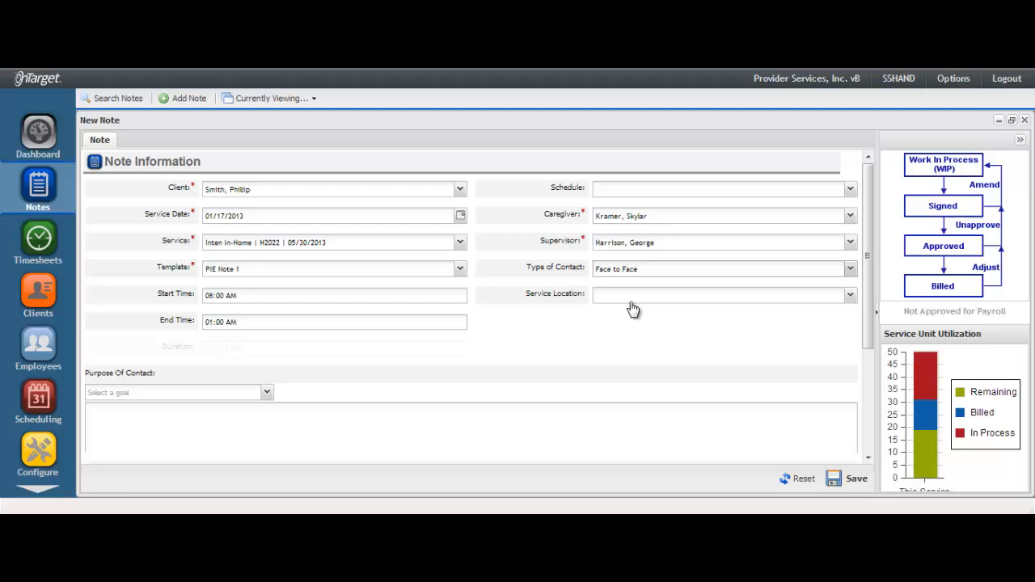
{"action": "mouse_move", "coordinate": [851, 301]}
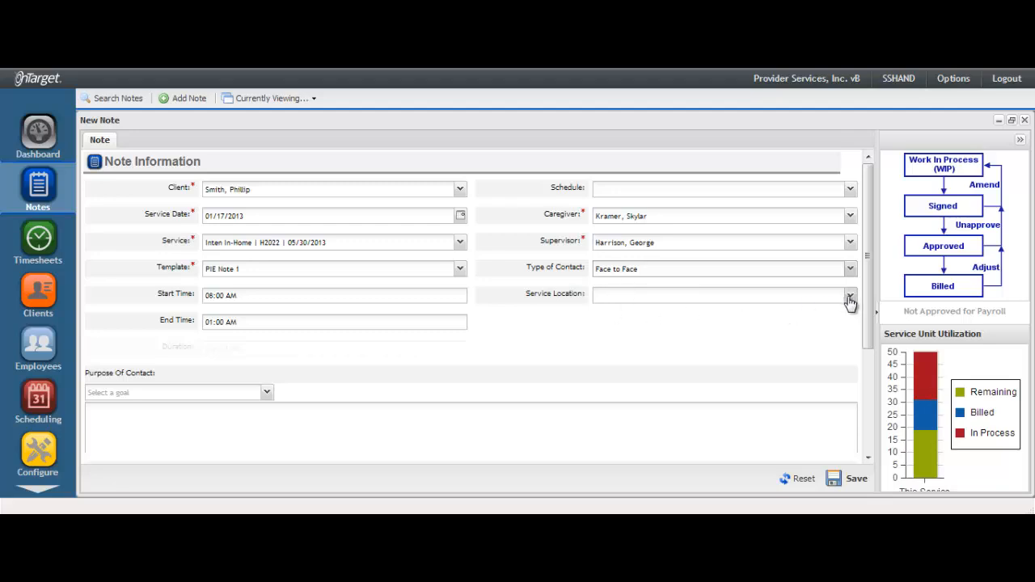
{"action": "left_click", "coordinate": [851, 295]}
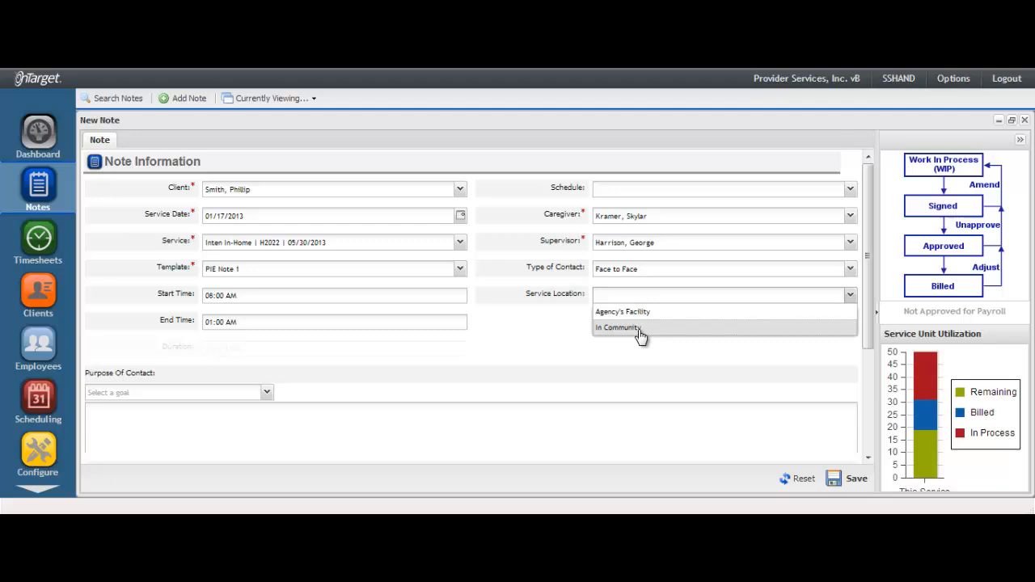
{"action": "left_click", "coordinate": [617, 326]}
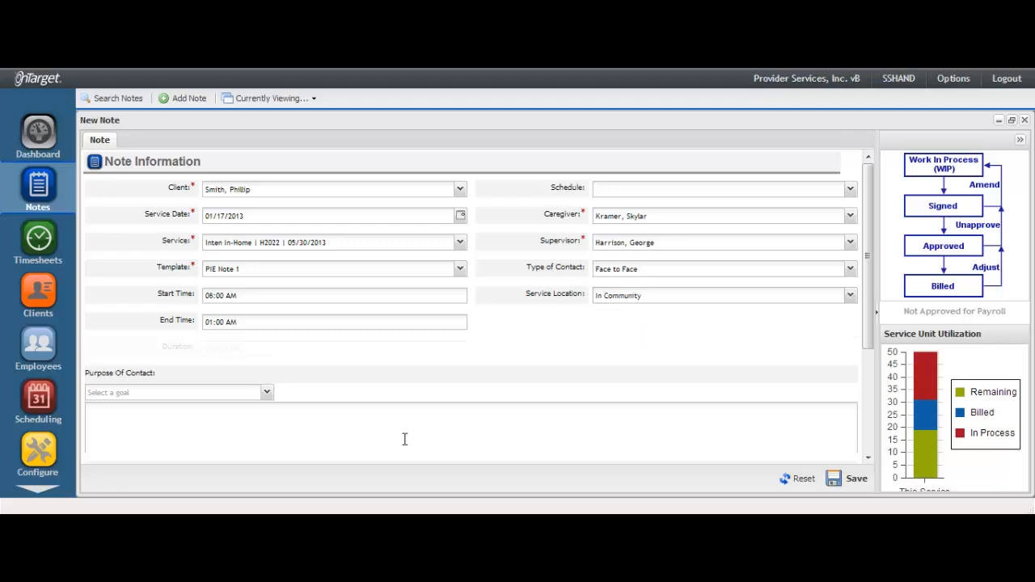
{"action": "mouse_move", "coordinate": [298, 418]}
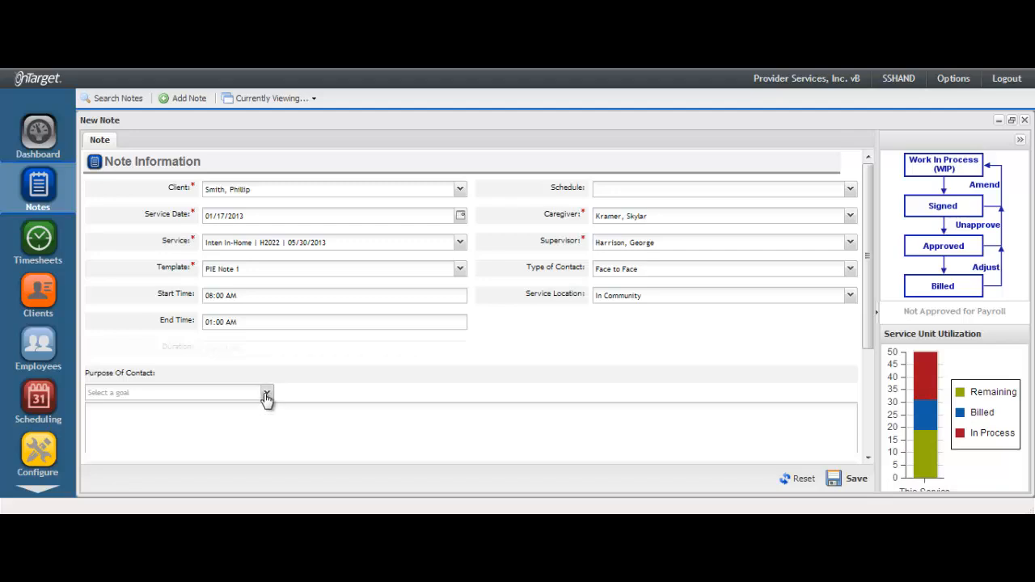
{"action": "left_click", "coordinate": [267, 393]}
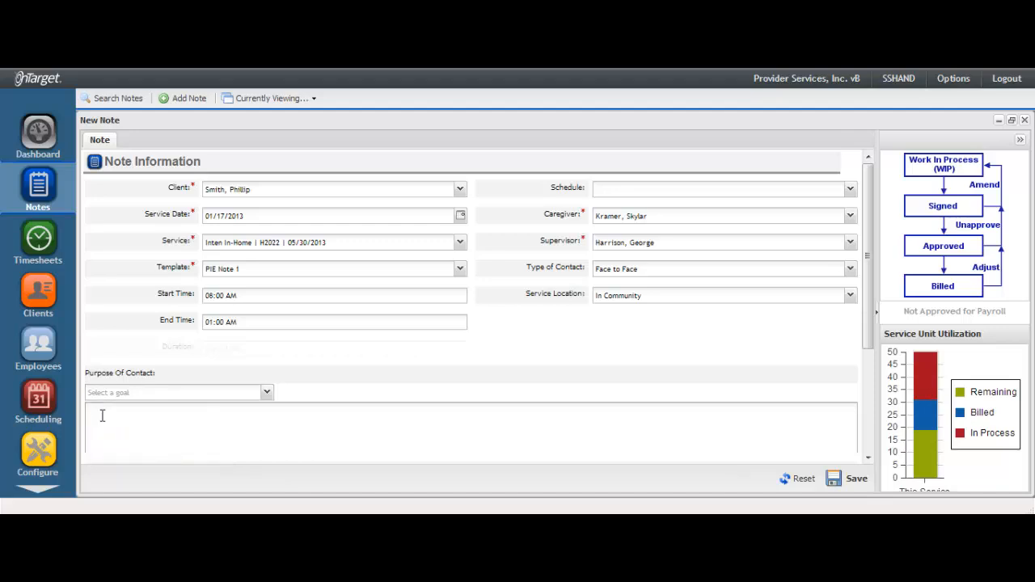
Step: Show Phillip's three goals in the Purpose Of Contact goal list
{"action": "left_click", "coordinate": [89, 412]}
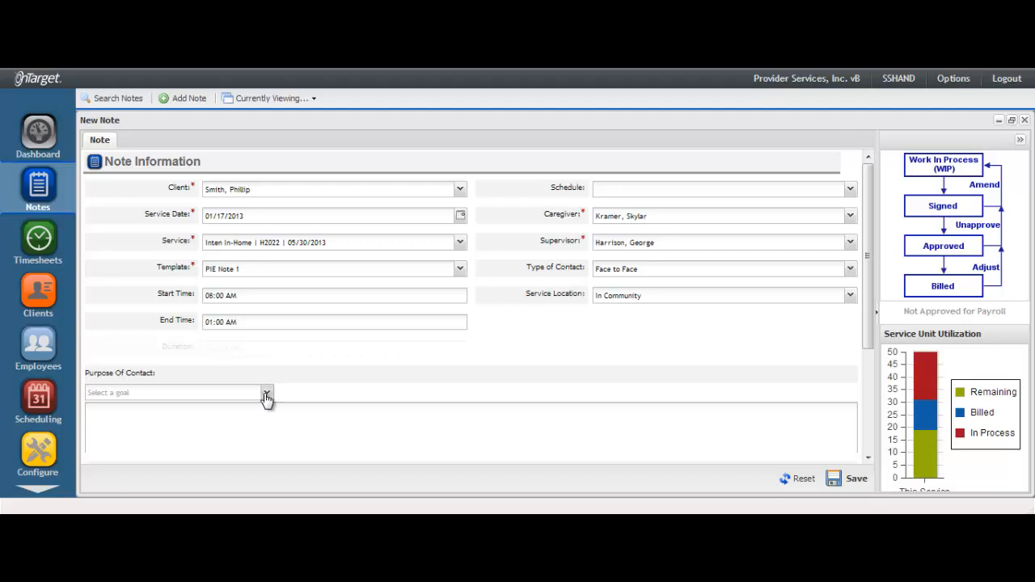
{"action": "left_click", "coordinate": [267, 393]}
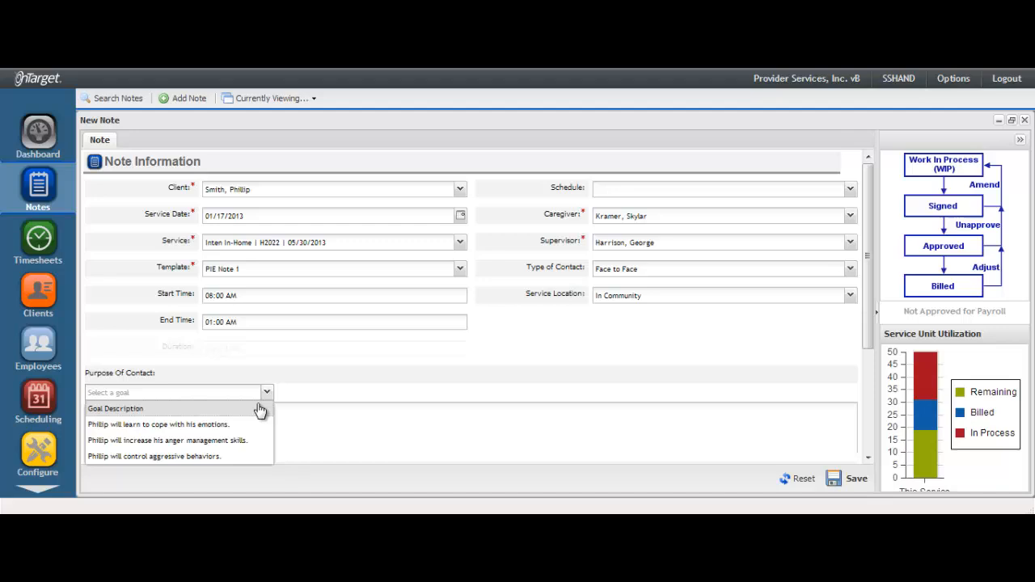
{"action": "mouse_move", "coordinate": [252, 440]}
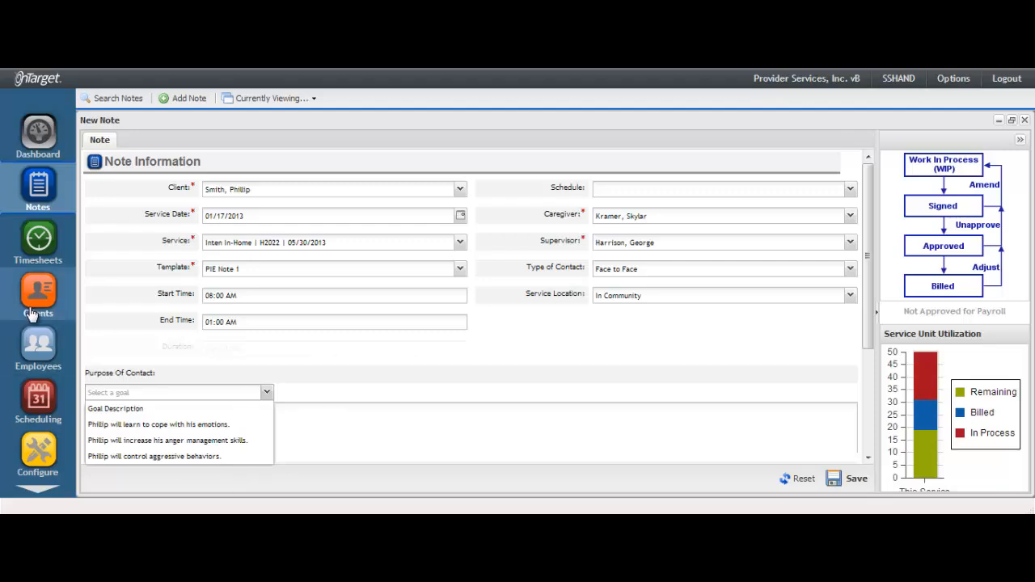
{"action": "mouse_move", "coordinate": [34, 313]}
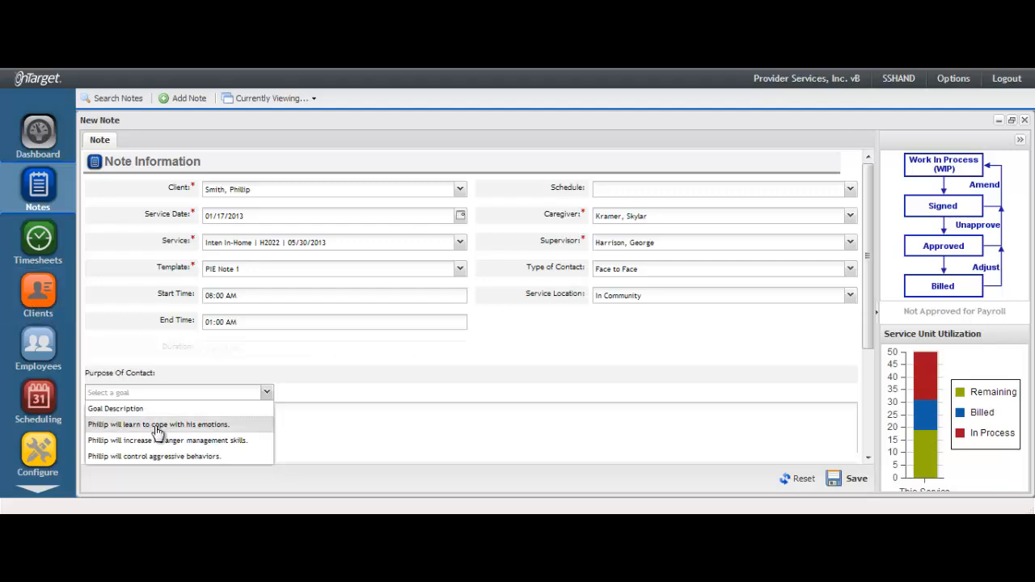
{"action": "mouse_move", "coordinate": [230, 440]}
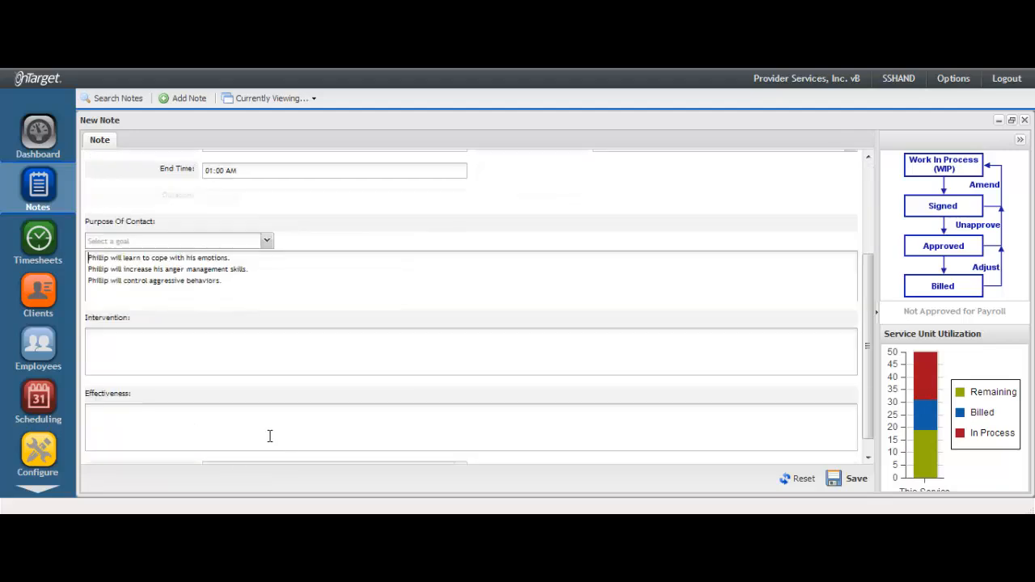
{"action": "mouse_move", "coordinate": [246, 385]}
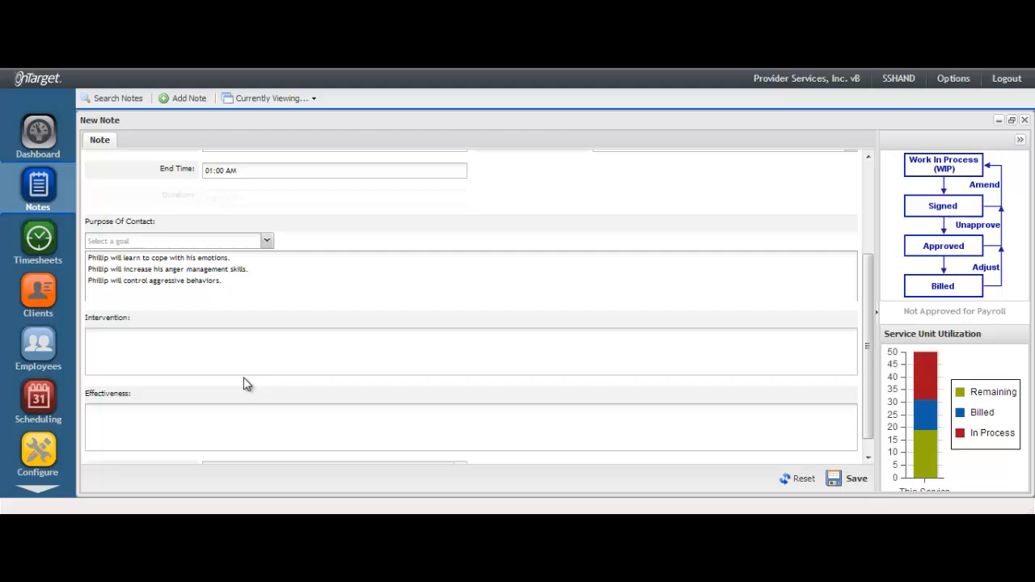
{"action": "mouse_move", "coordinate": [146, 326]}
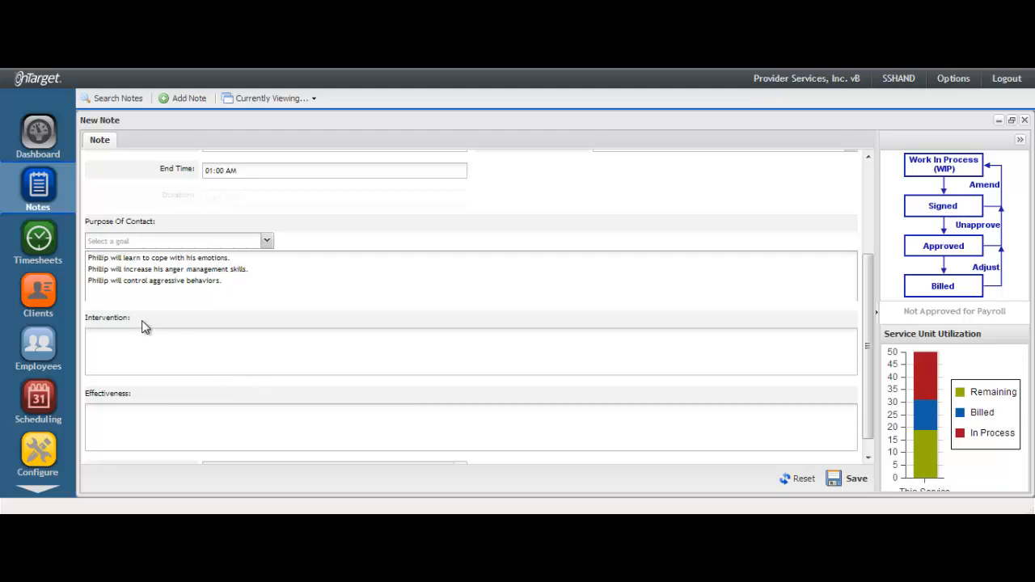
{"action": "mouse_move", "coordinate": [143, 398]}
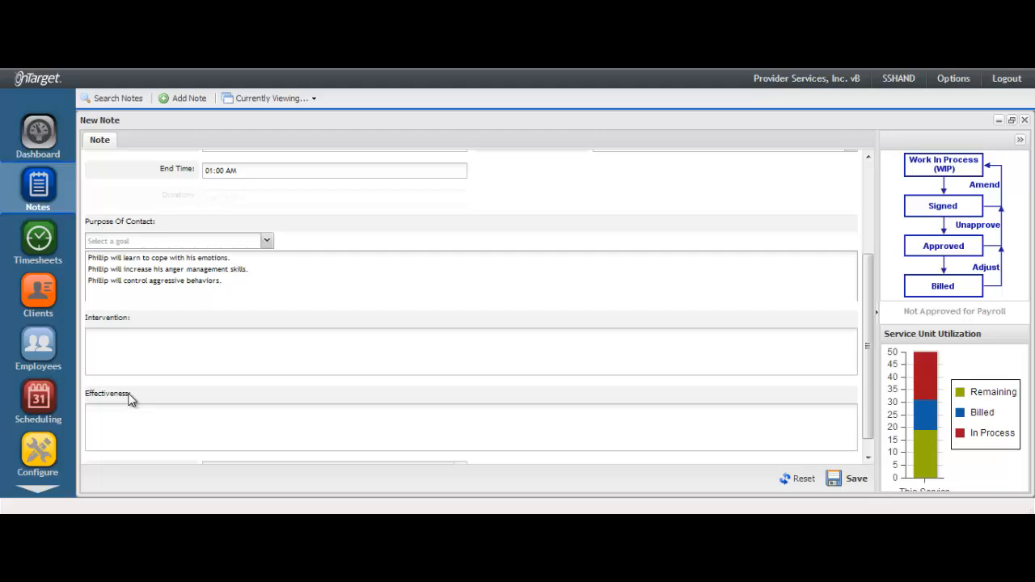
Step: Fill Purpose Of Contact with all three of Phillip's goals, Intervention and Effectiveness following below
{"action": "left_click", "coordinate": [89, 257]}
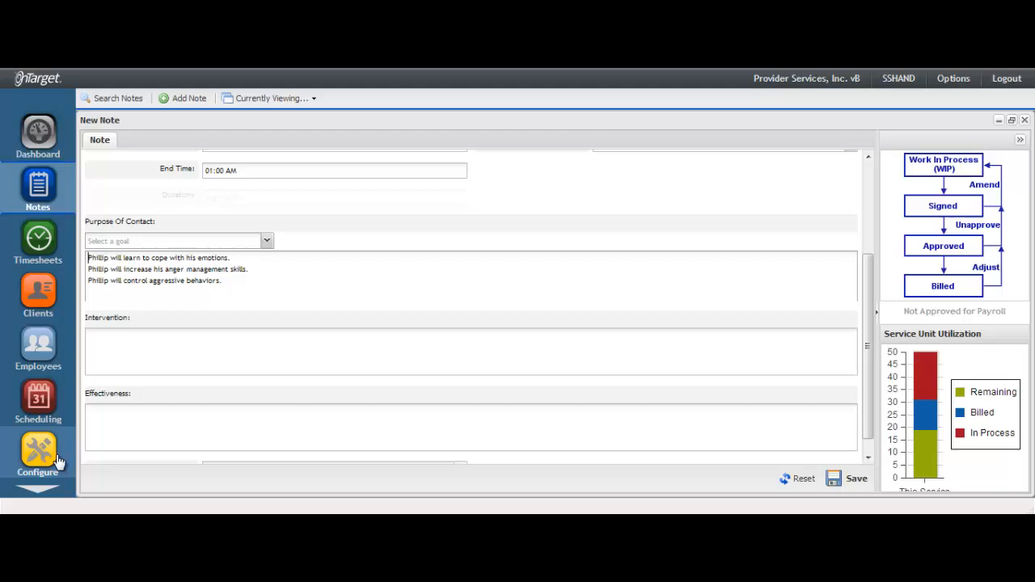
{"action": "scroll", "scroll_direction": "down", "scroll_amount": 3}
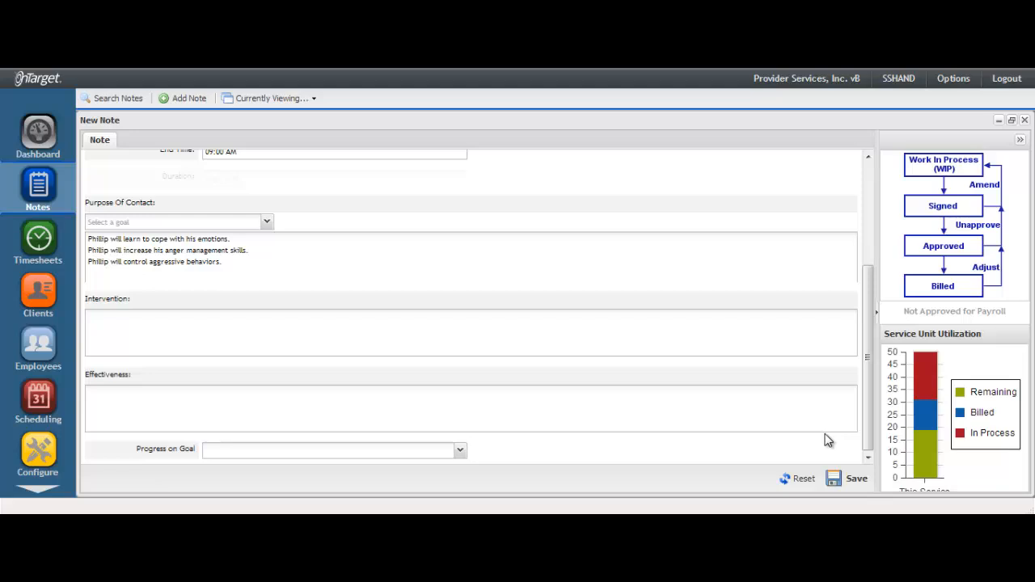
{"action": "mouse_move", "coordinate": [825, 446]}
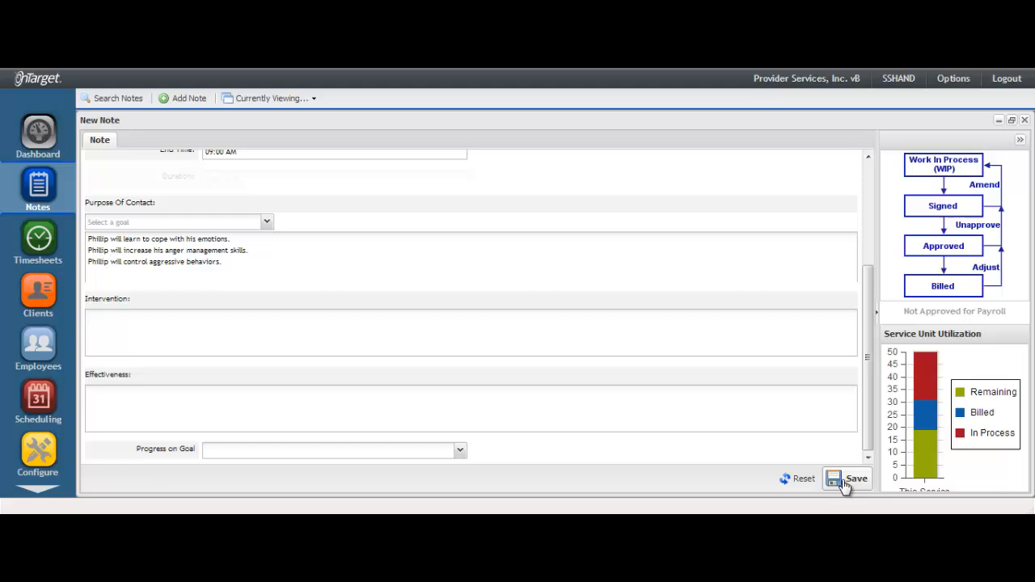
{"action": "left_click", "coordinate": [857, 479]}
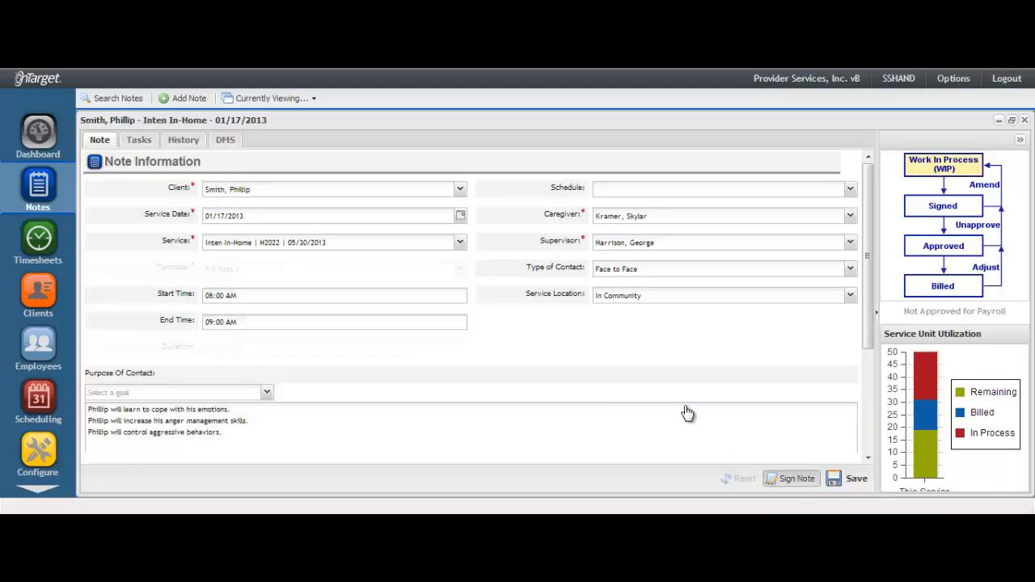
Step: Sign the note and confirm the electronic signature with your password in the Digital Signature dialog
{"action": "left_click", "coordinate": [796, 479]}
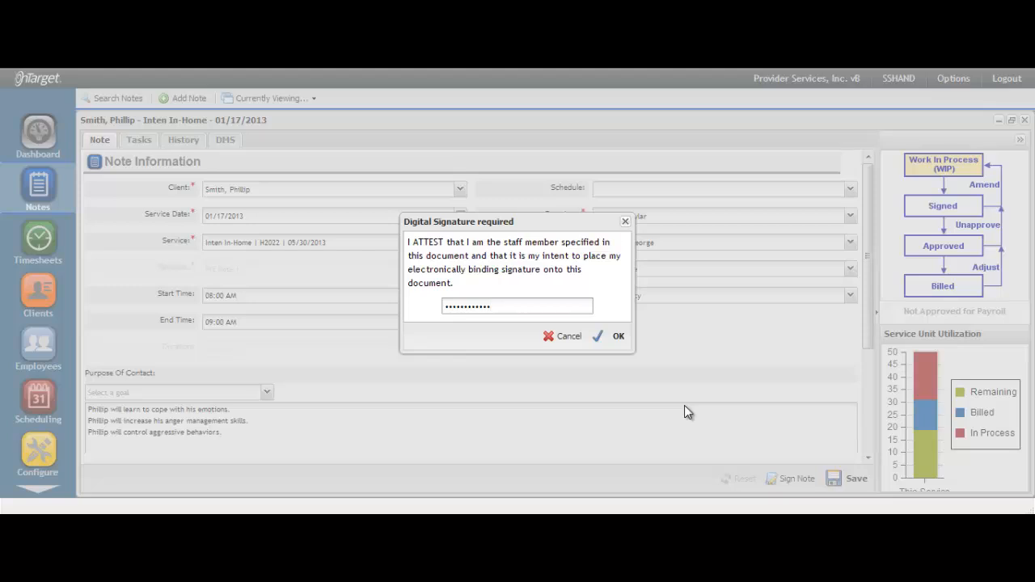
{"action": "mouse_move", "coordinate": [663, 382]}
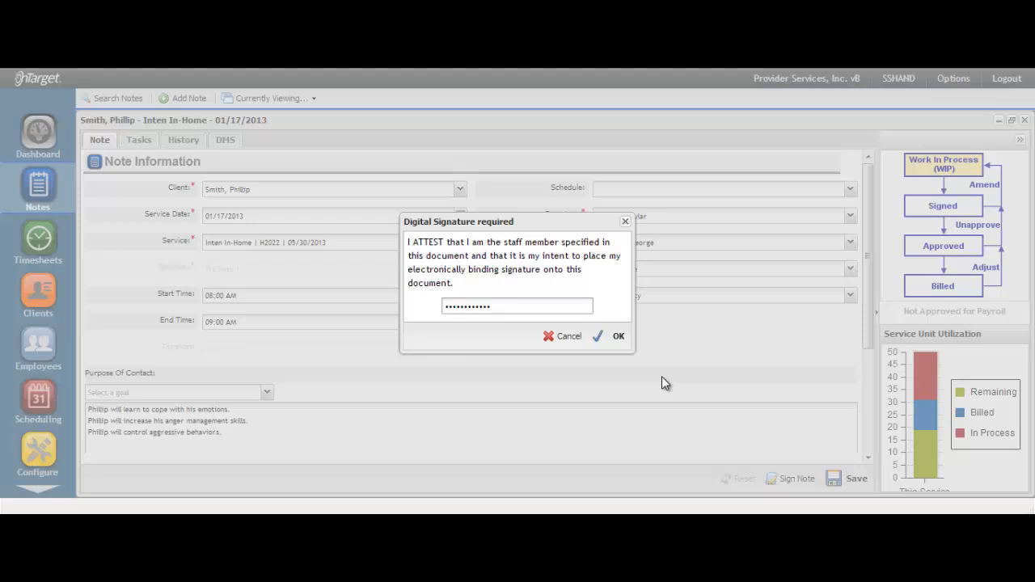
{"action": "left_click", "coordinate": [618, 335]}
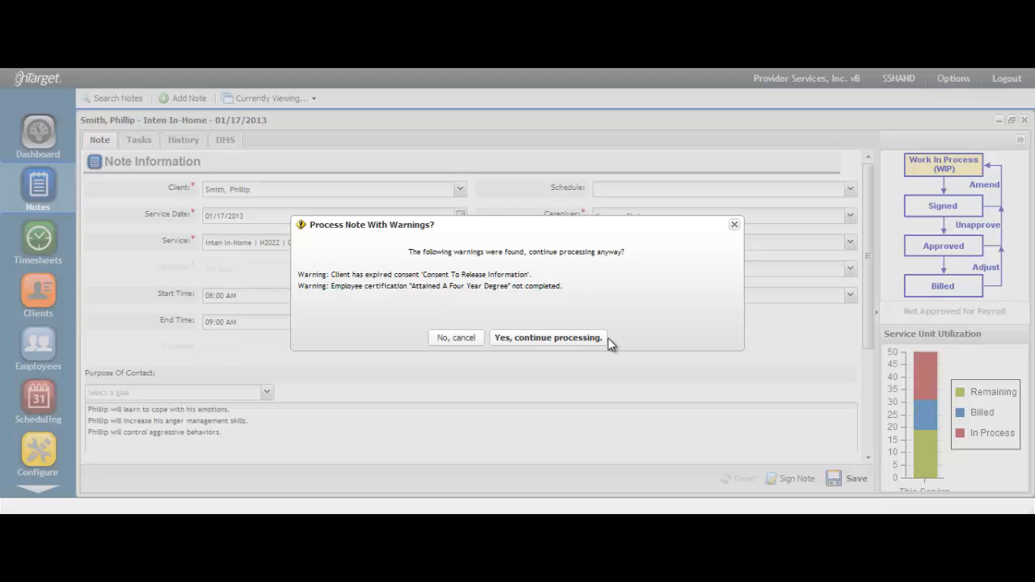
{"action": "mouse_move", "coordinate": [463, 336]}
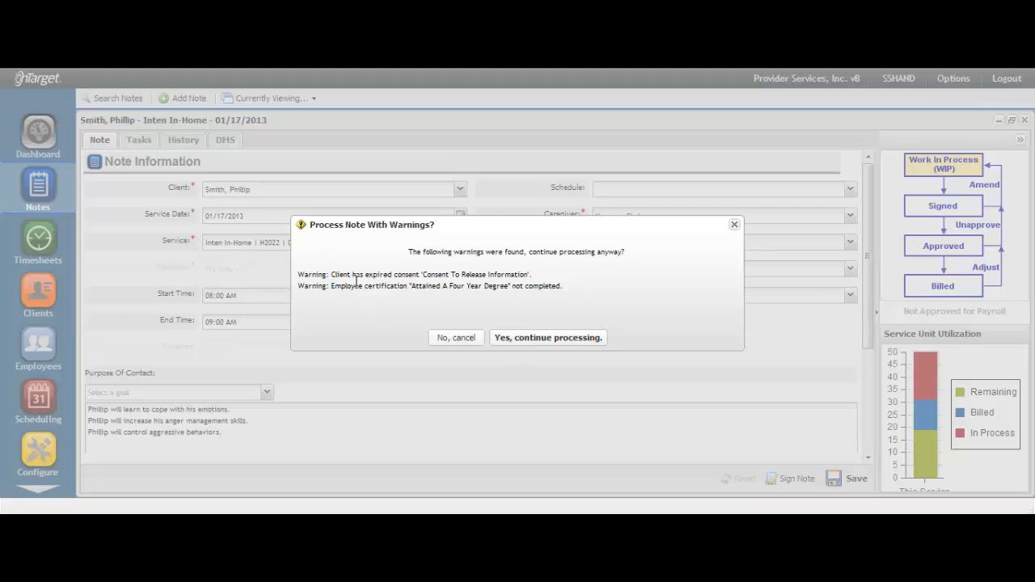
{"action": "mouse_move", "coordinate": [371, 304]}
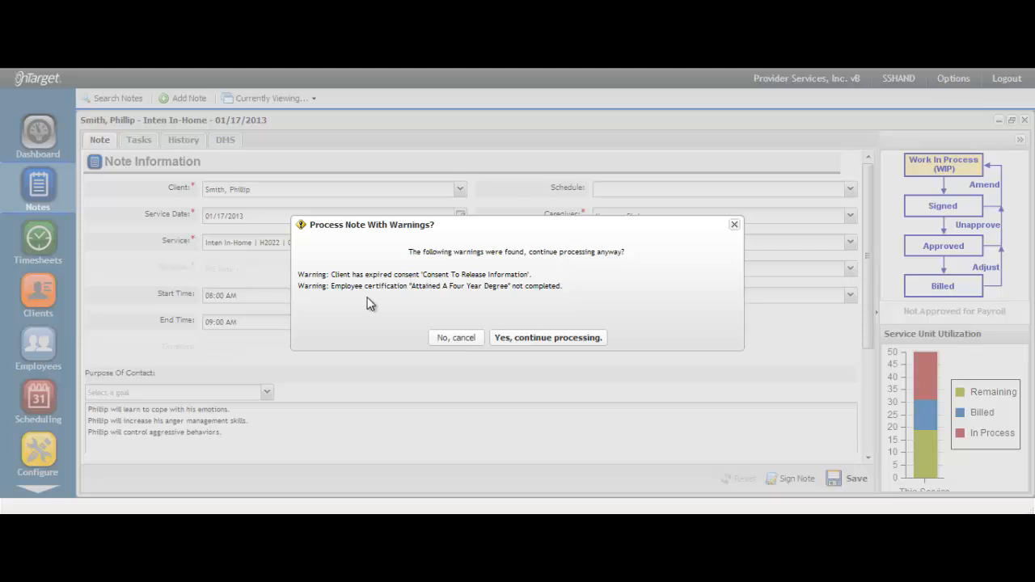
{"action": "mouse_move", "coordinate": [339, 300]}
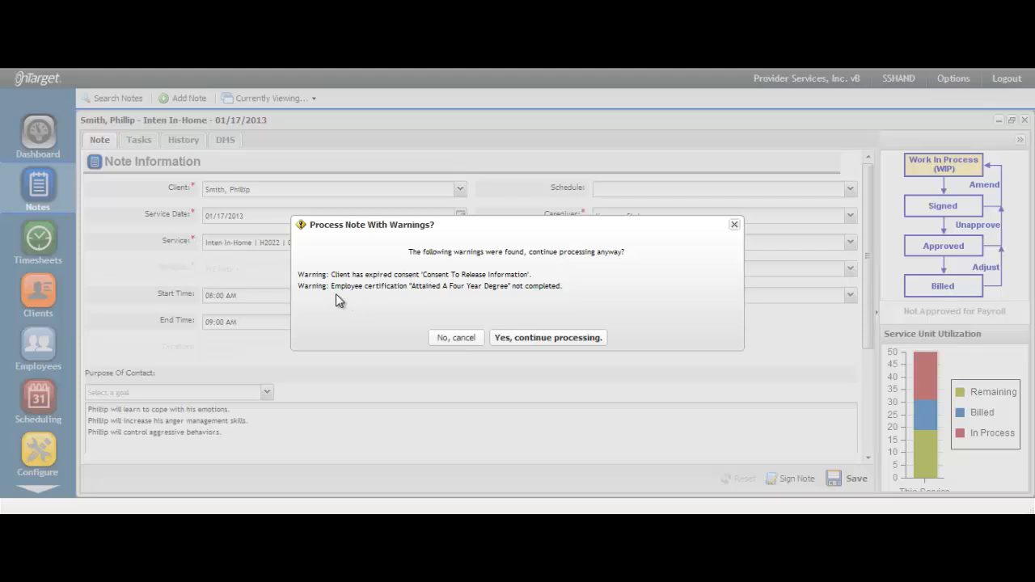
{"action": "mouse_move", "coordinate": [433, 299]}
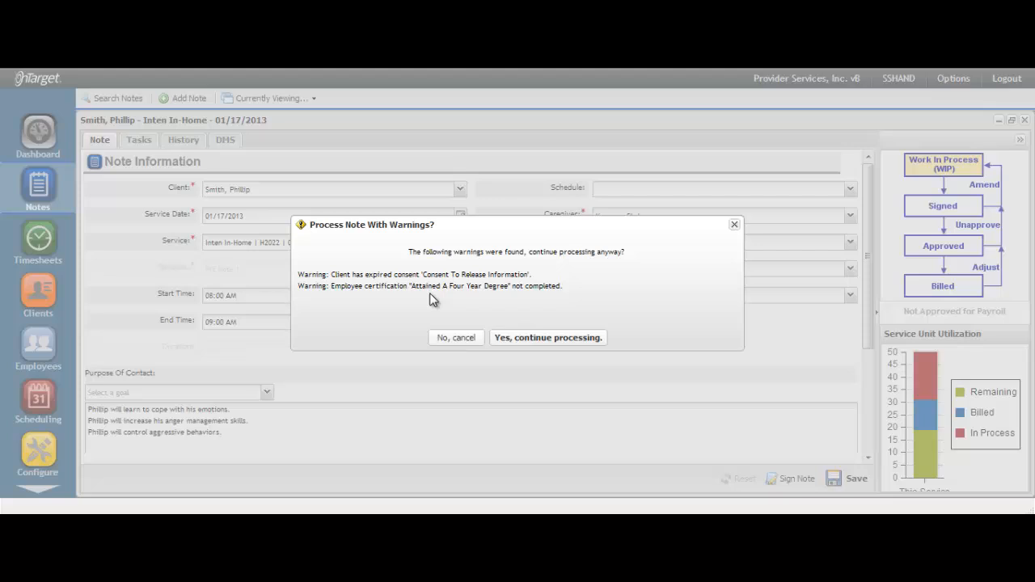
{"action": "mouse_move", "coordinate": [521, 292]}
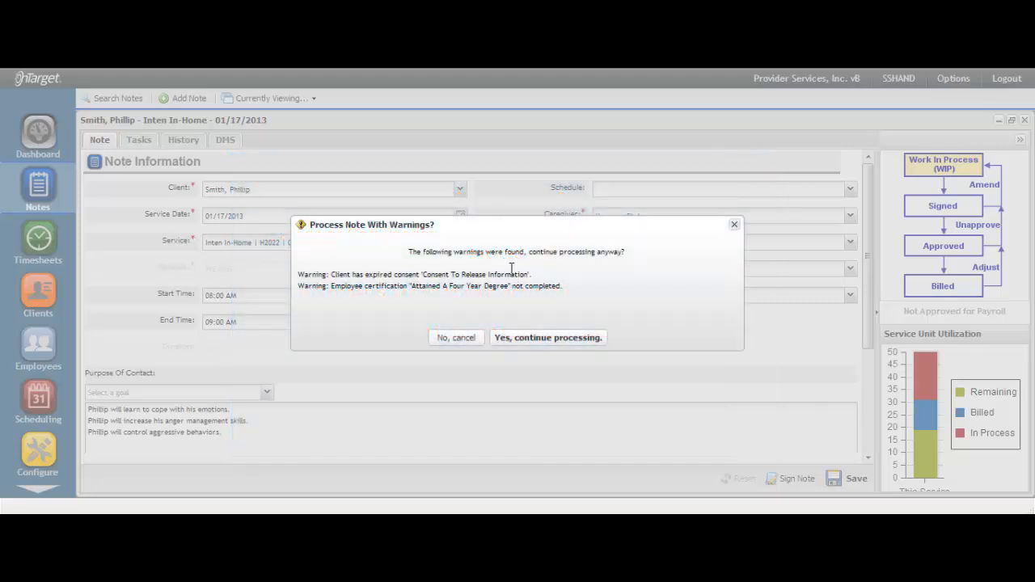
{"action": "mouse_move", "coordinate": [537, 348]}
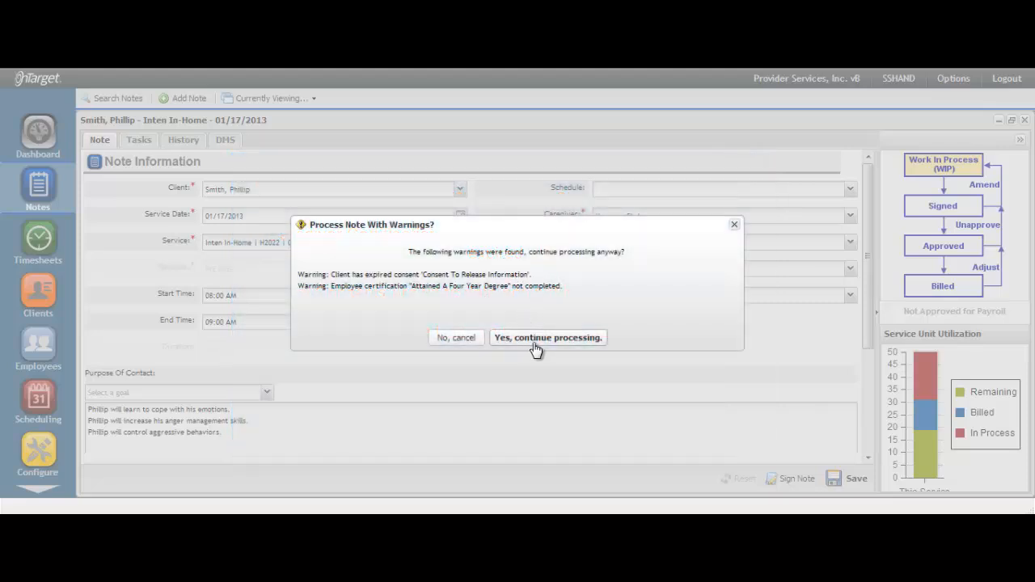
{"action": "mouse_move", "coordinate": [457, 338]}
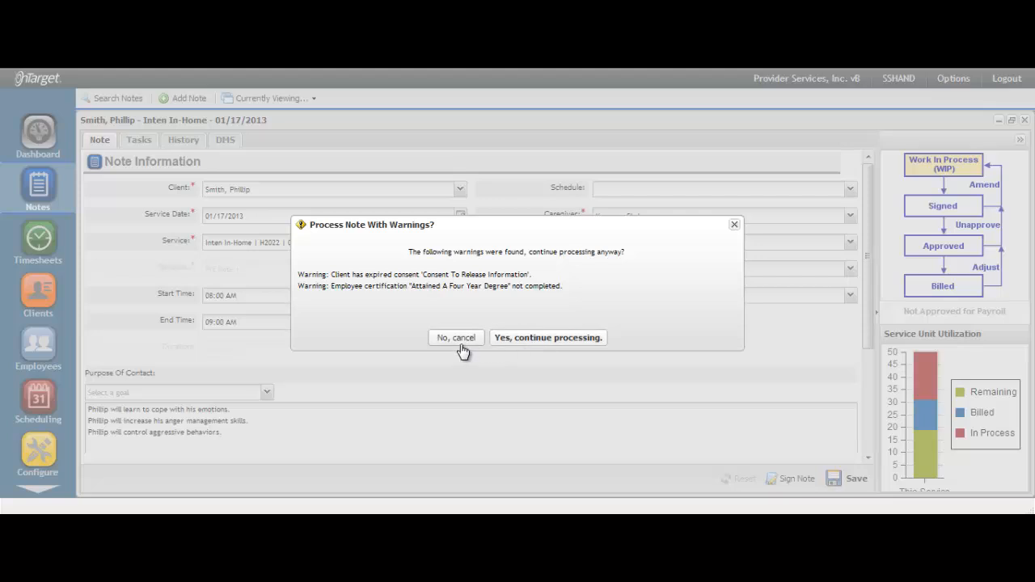
{"action": "mouse_move", "coordinate": [518, 347]}
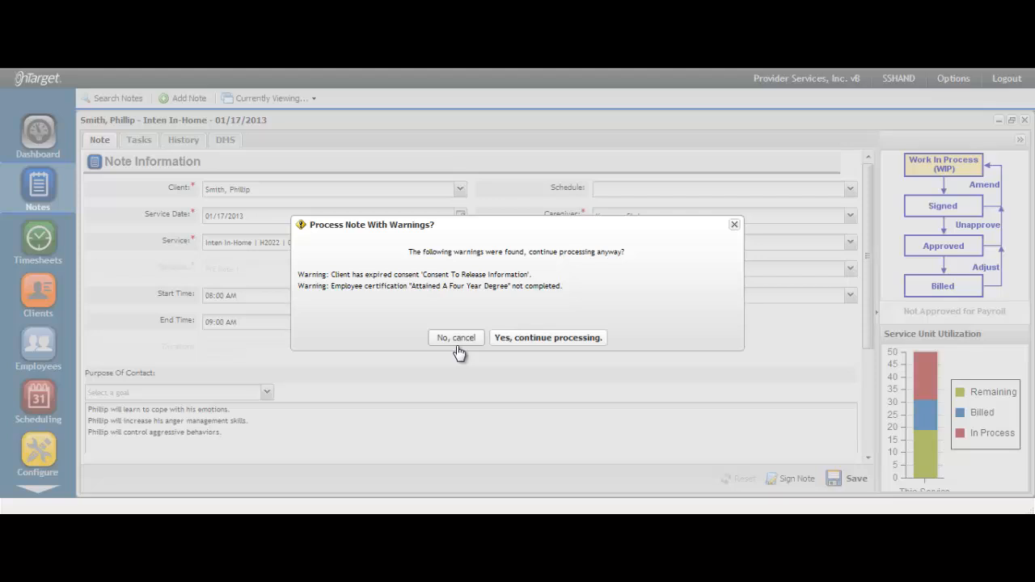
{"action": "mouse_move", "coordinate": [547, 338]}
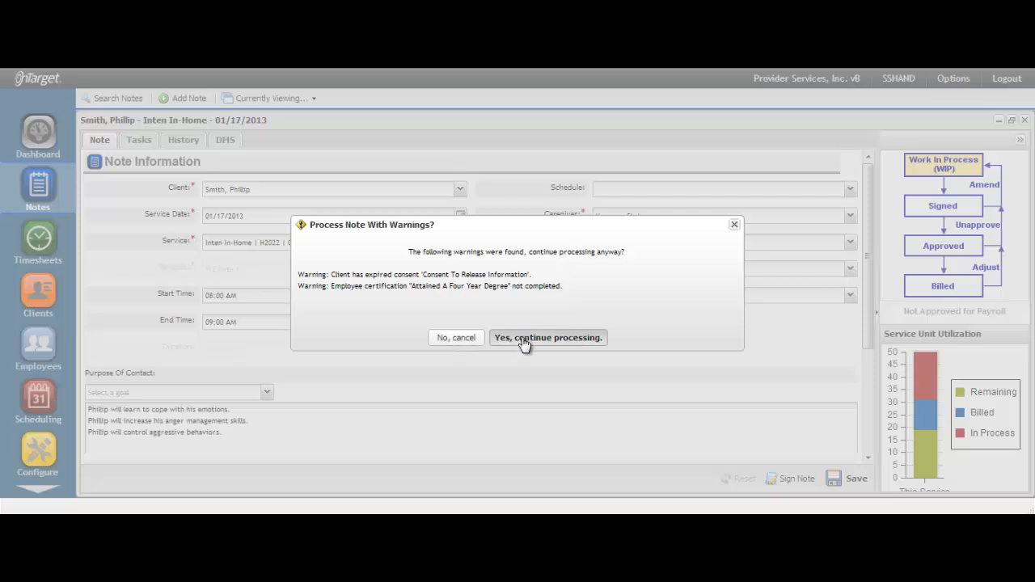
Step: Choose 'Yes, continue processing' so the note becomes Signed despite the consent and certification warnings
{"action": "left_click", "coordinate": [546, 338]}
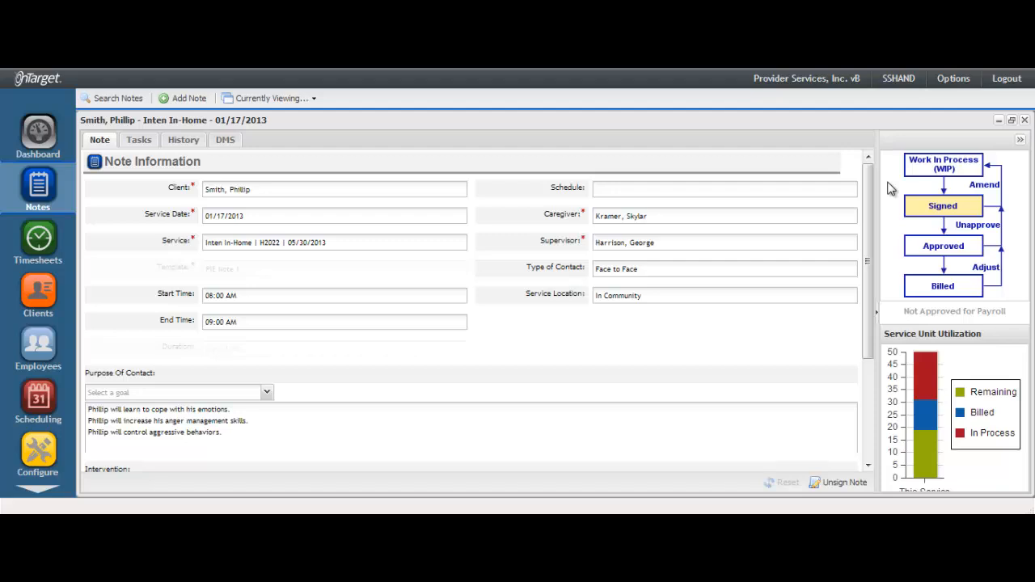
{"action": "mouse_move", "coordinate": [898, 294]}
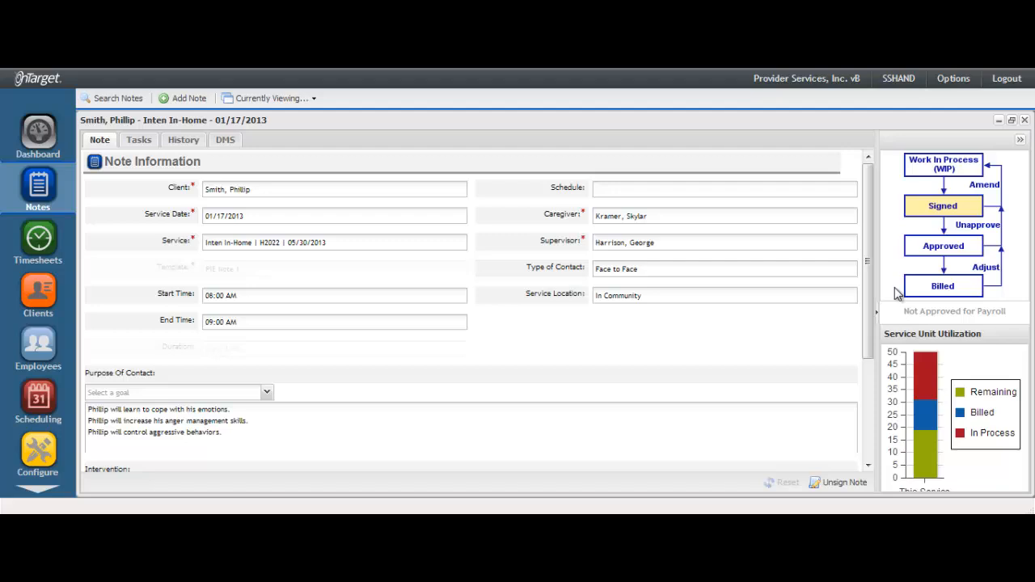
{"action": "mouse_move", "coordinate": [138, 139]}
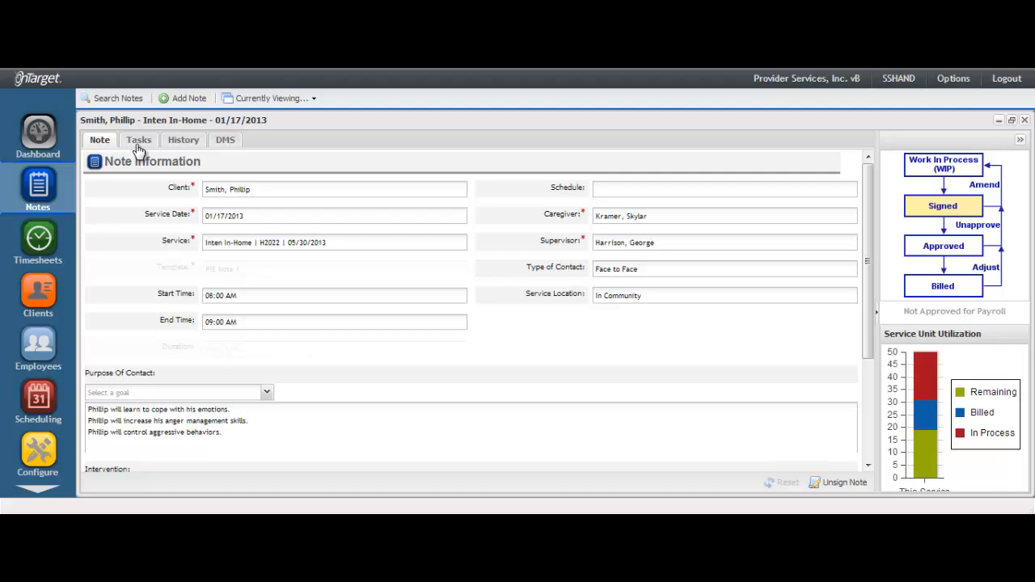
{"action": "left_click", "coordinate": [139, 139]}
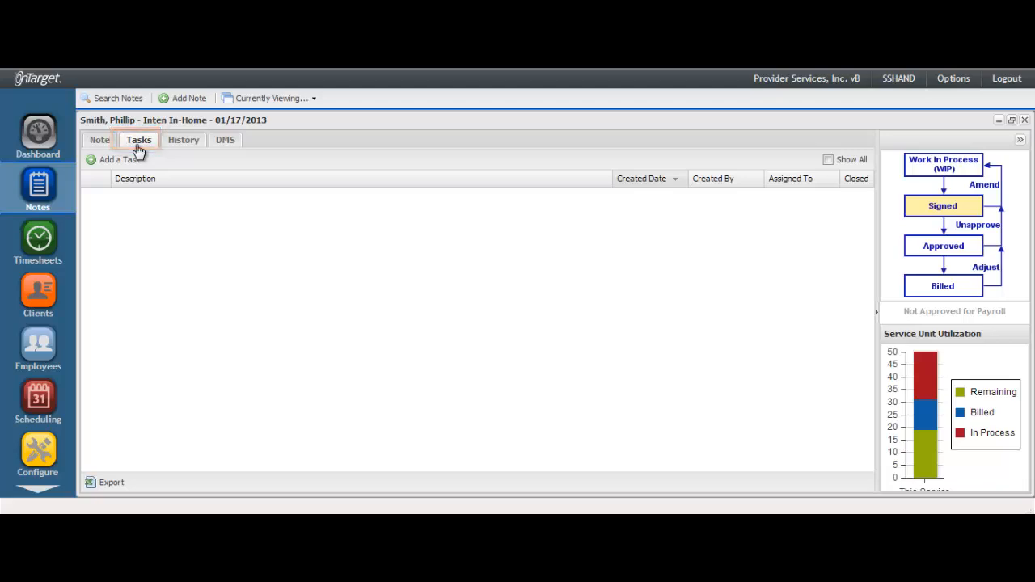
{"action": "left_click", "coordinate": [139, 139]}
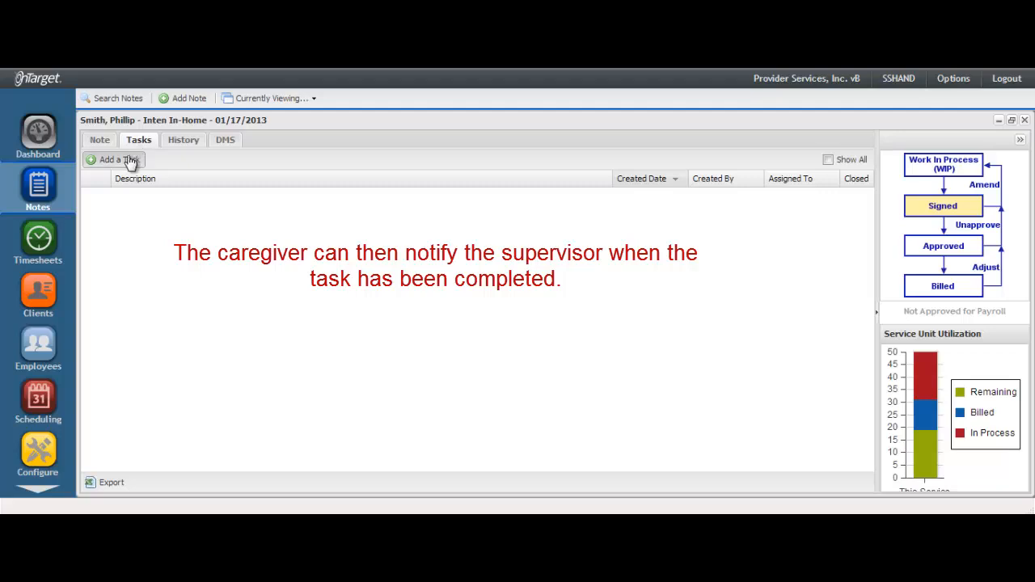
{"action": "left_click", "coordinate": [113, 160]}
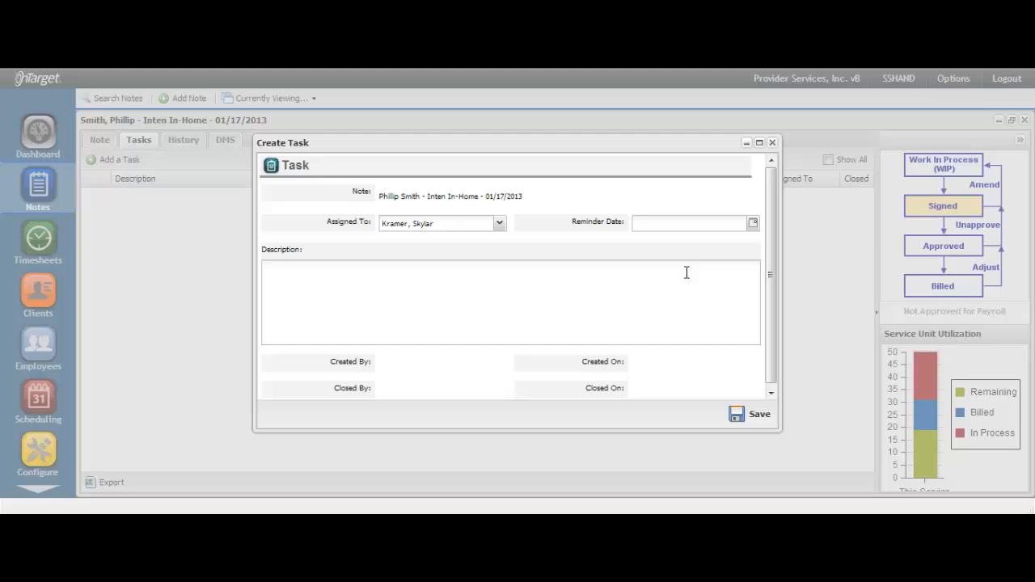
{"action": "left_click", "coordinate": [771, 142]}
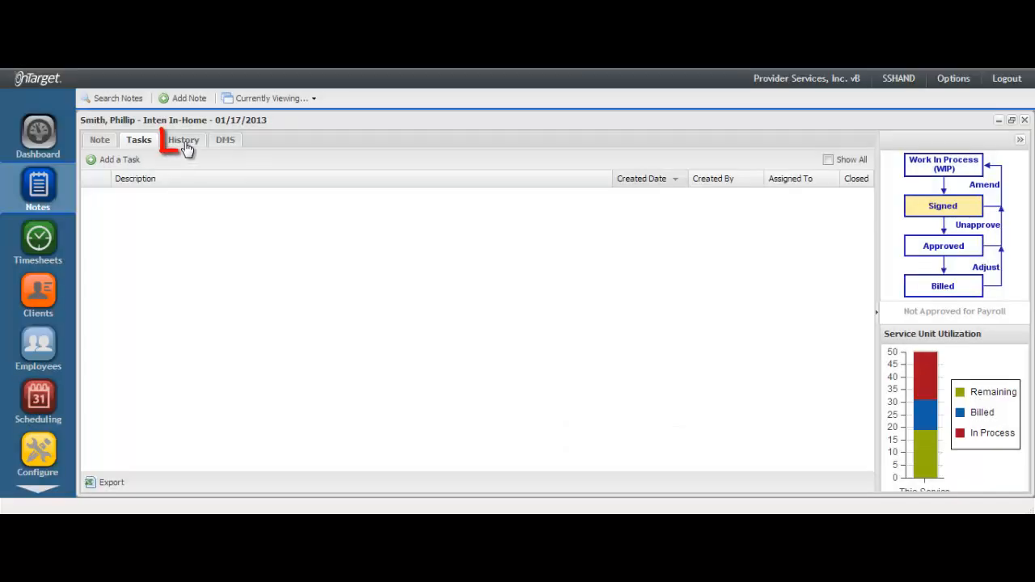
Step: Review the History entries for creation and signing, then show the DMS document list with the 01/17/2013 PDF
{"action": "left_click", "coordinate": [184, 139]}
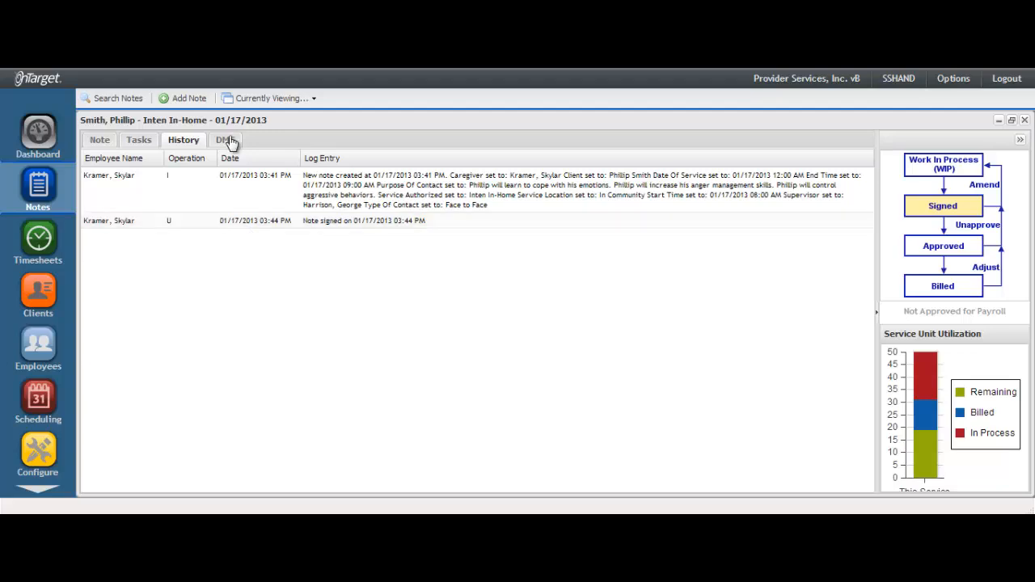
{"action": "left_click", "coordinate": [225, 139]}
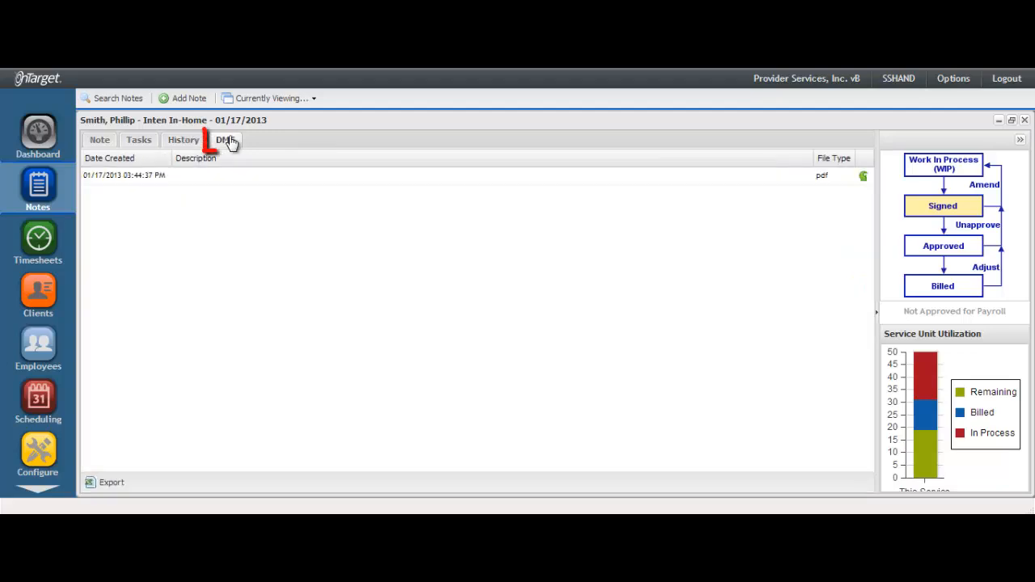
{"action": "left_click", "coordinate": [226, 139]}
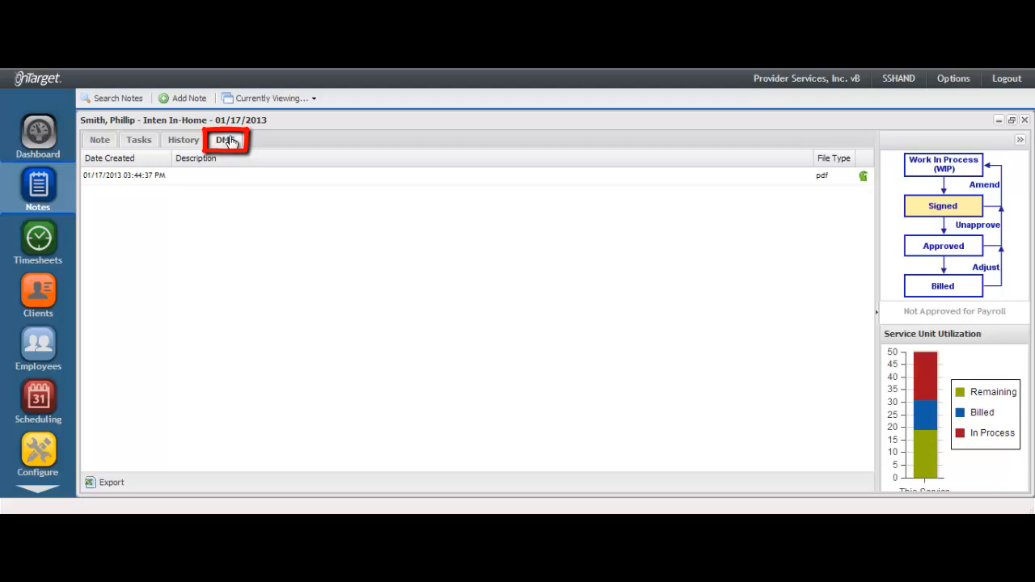
{"action": "left_click", "coordinate": [225, 140]}
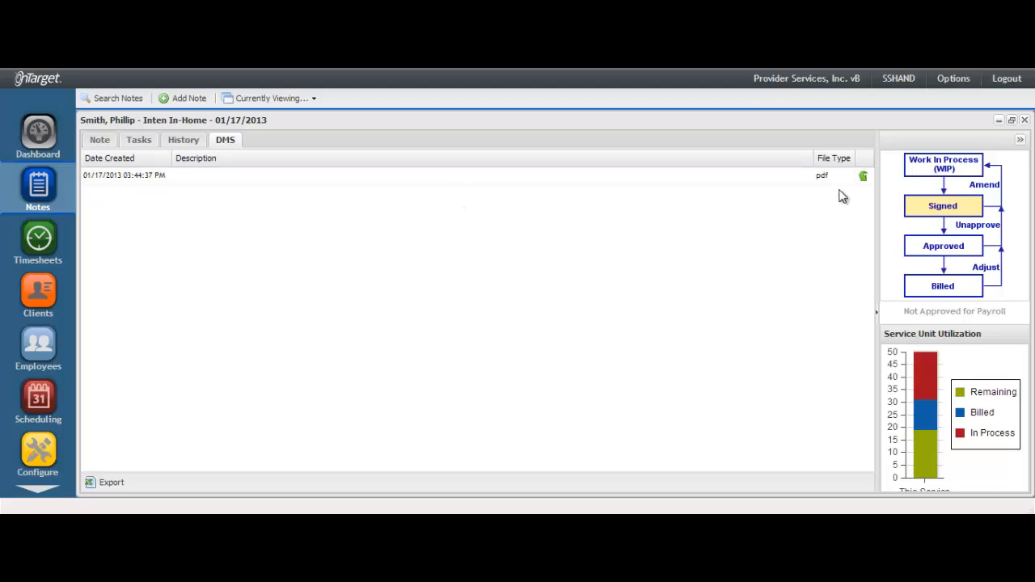
{"action": "mouse_move", "coordinate": [864, 177]}
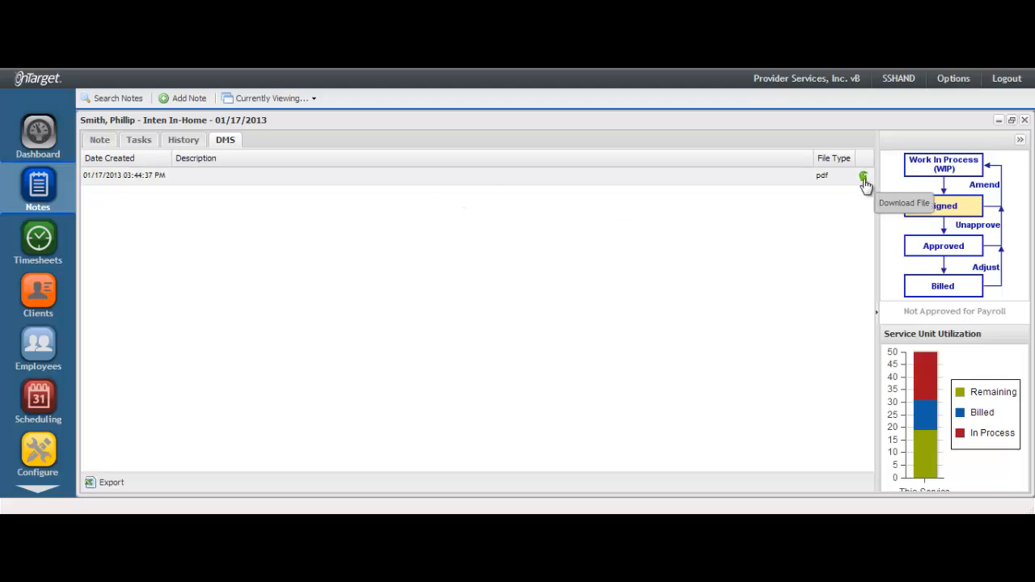
{"action": "left_click", "coordinate": [864, 175]}
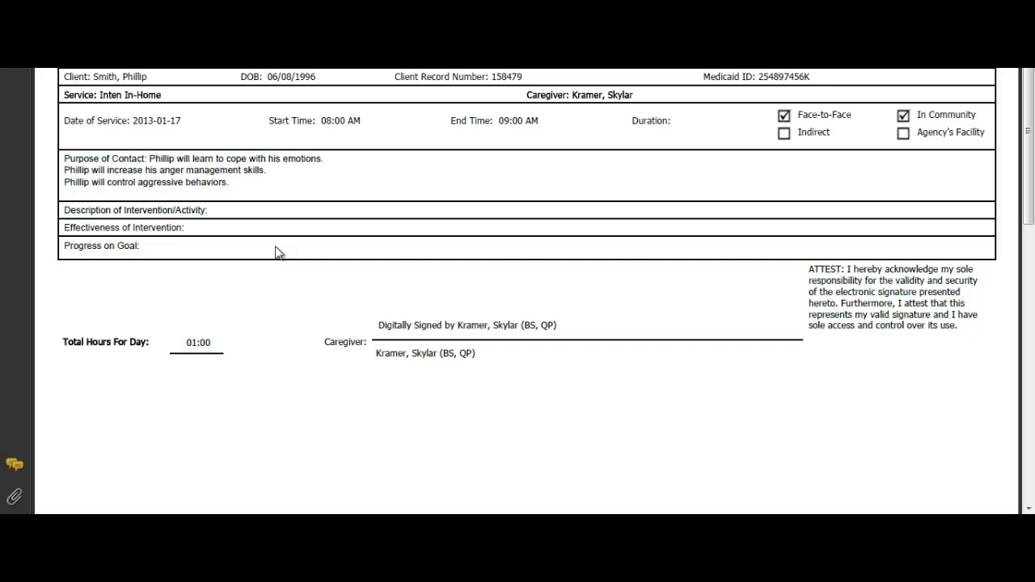
{"action": "mouse_move", "coordinate": [649, 284]}
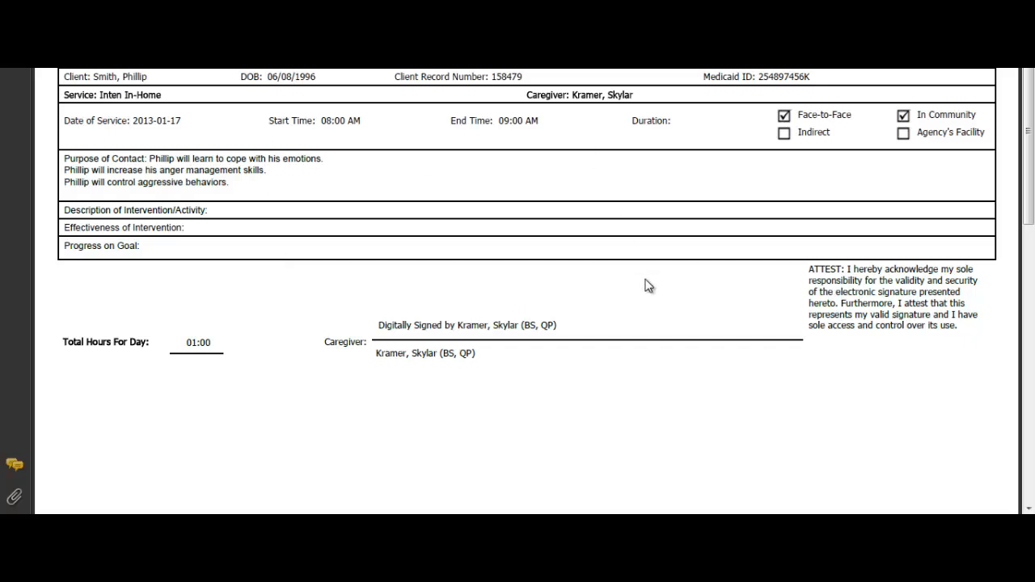